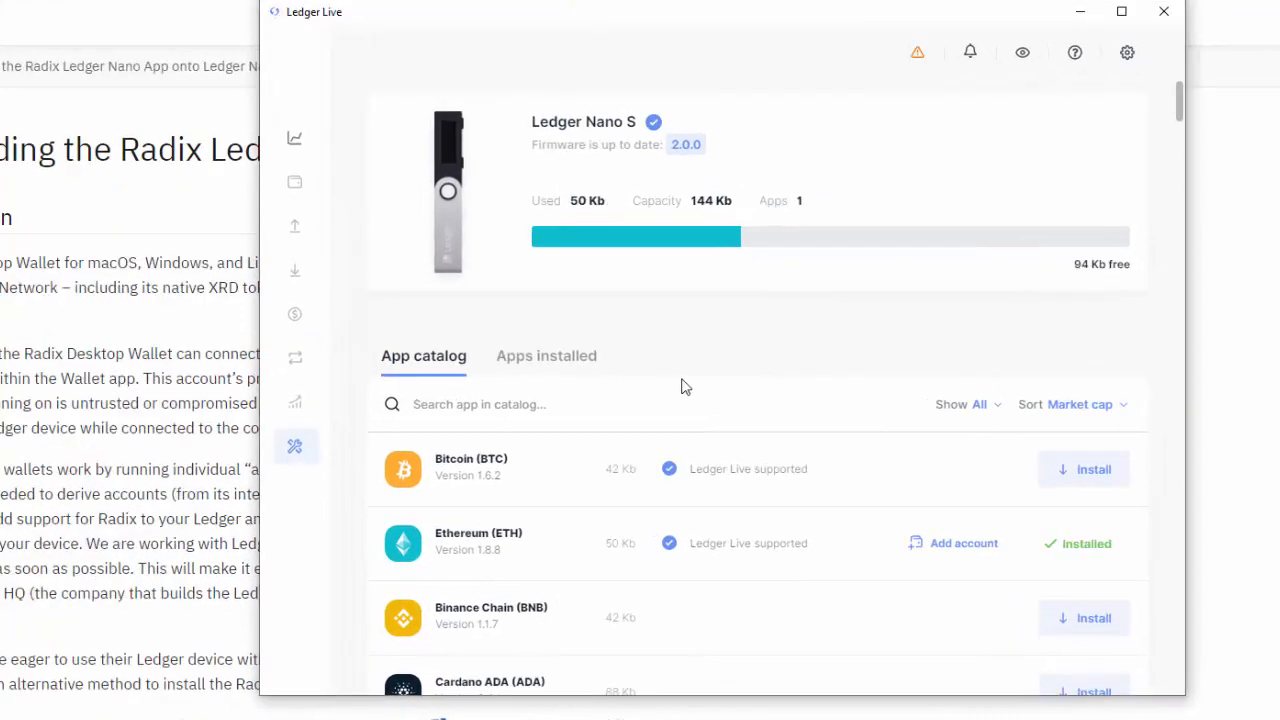
Step: Scroll the guide to Prerequisites: Ledger Live setup, PIN creation and firmware 2.0.0 checks
{"action": "scroll", "scroll_direction": "down", "scroll_amount": 3}
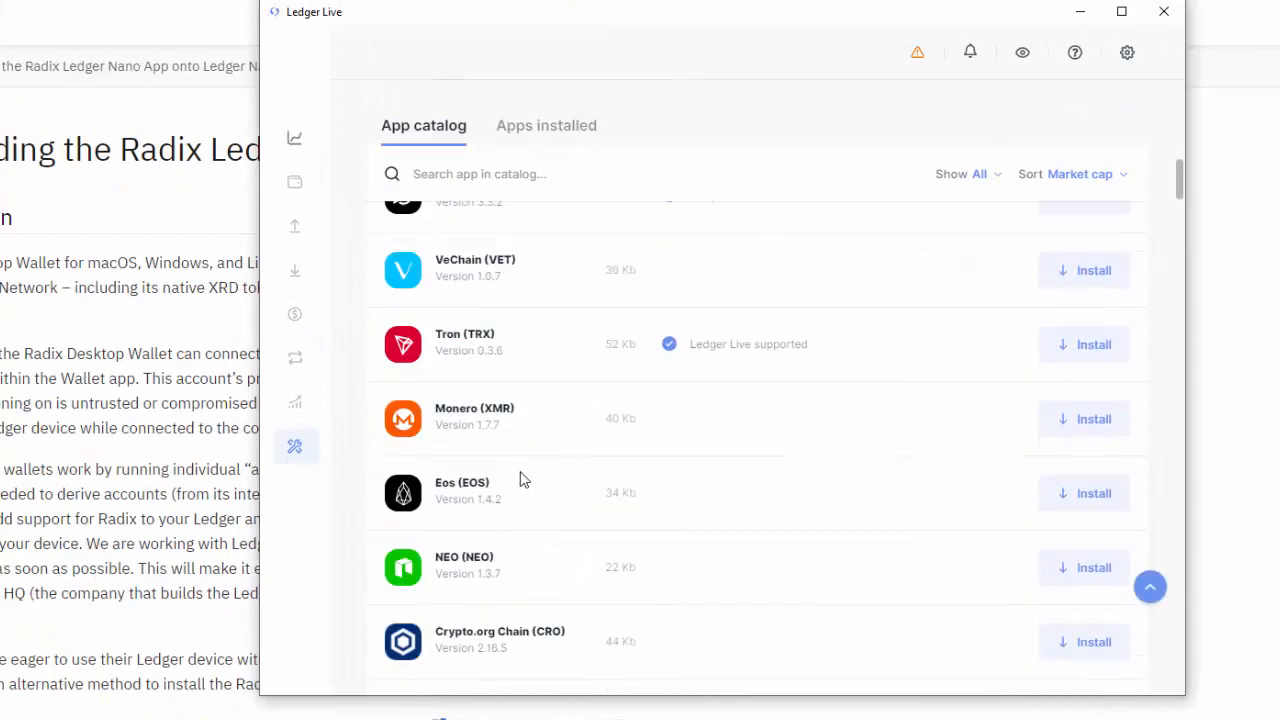
{"action": "scroll", "scroll_direction": "down", "scroll_amount": 3}
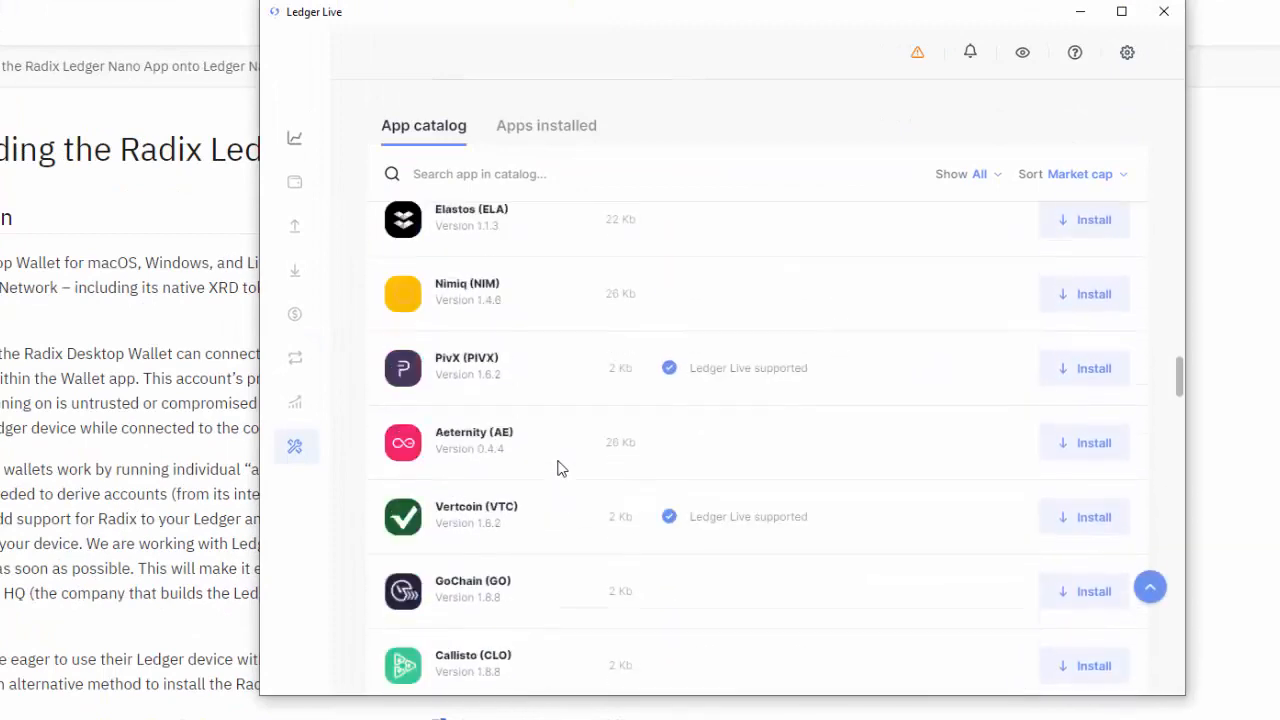
{"action": "scroll", "scroll_direction": "up", "scroll_amount": 3}
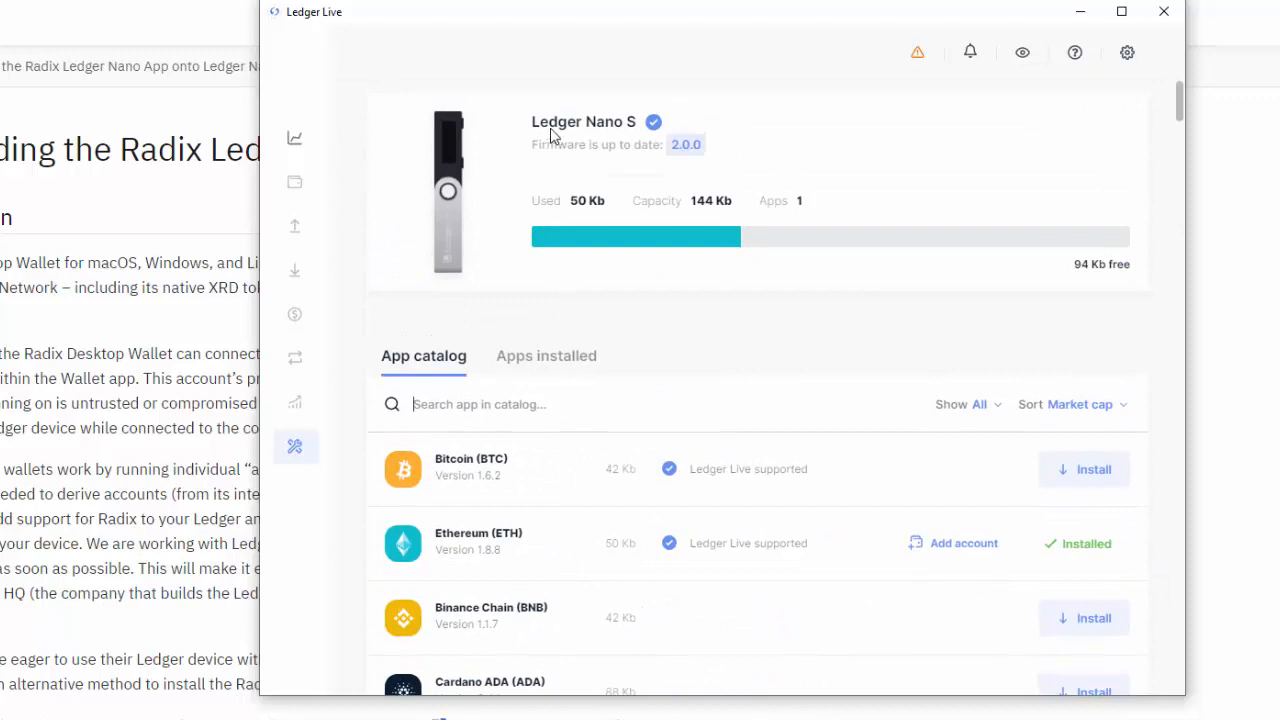
{"action": "mouse_move", "coordinate": [624, 133]}
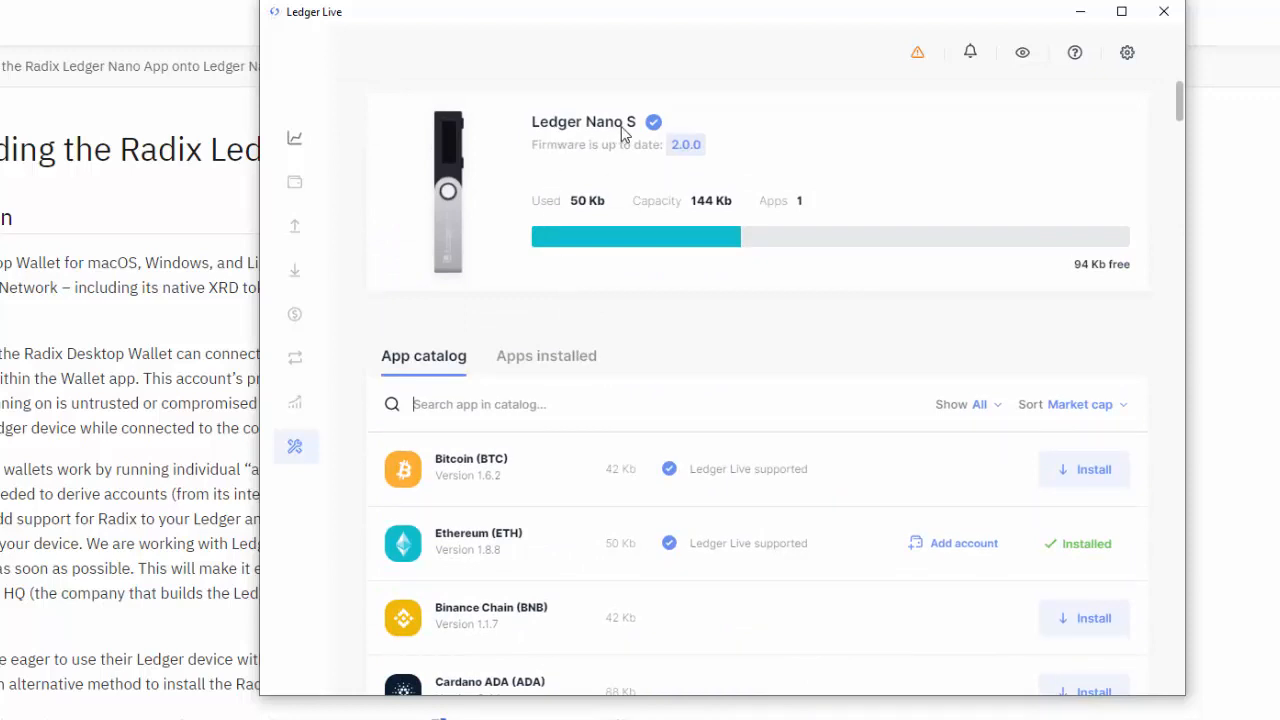
{"action": "mouse_move", "coordinate": [684, 160]}
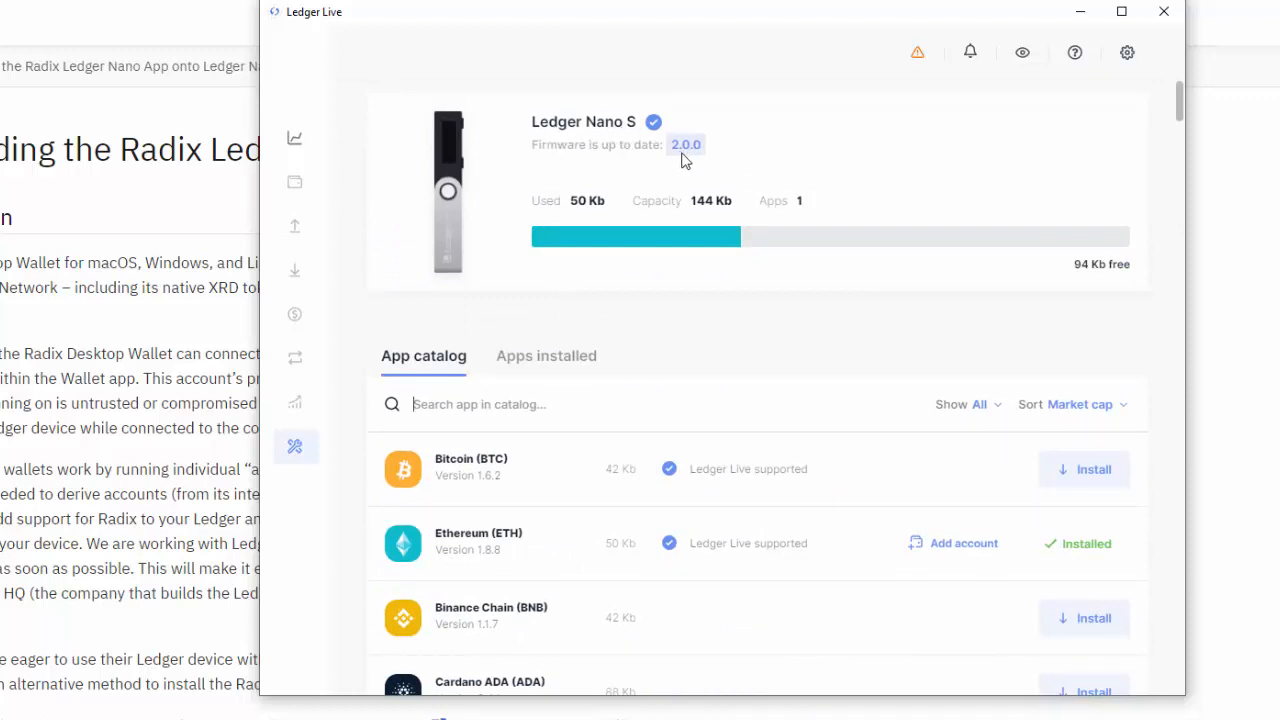
{"action": "mouse_move", "coordinate": [697, 159]}
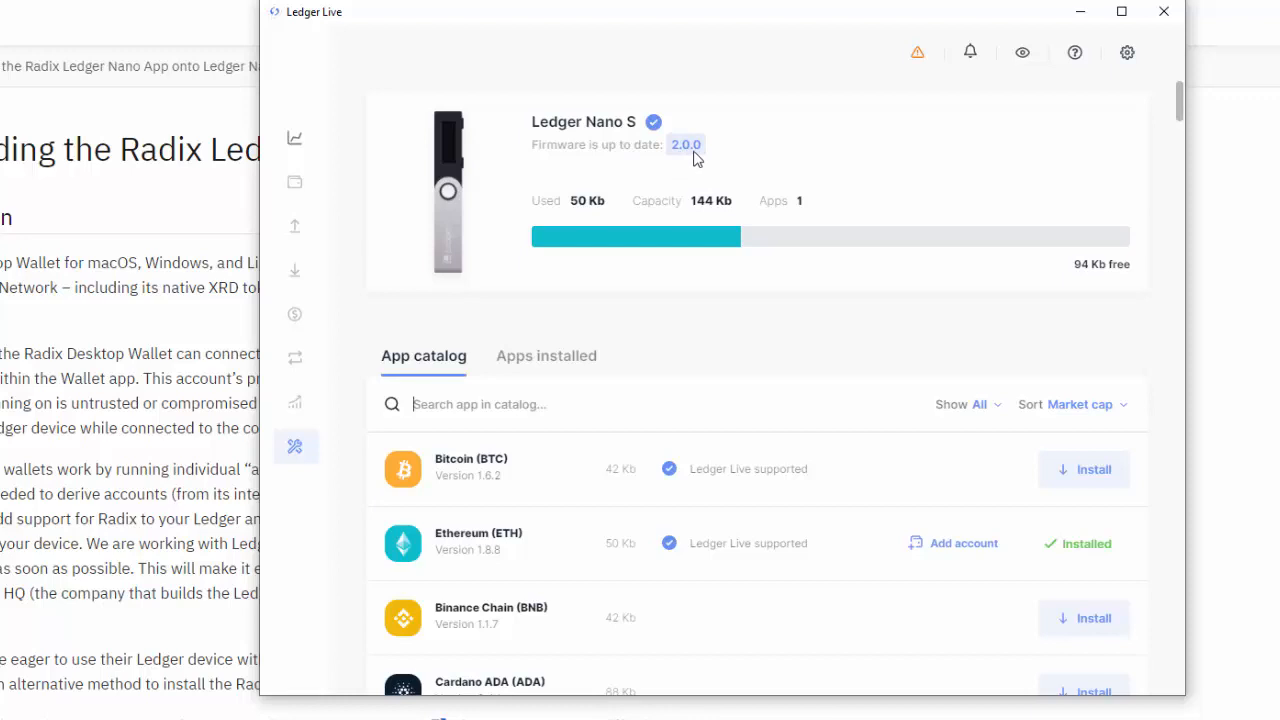
{"action": "mouse_move", "coordinate": [1013, 313]}
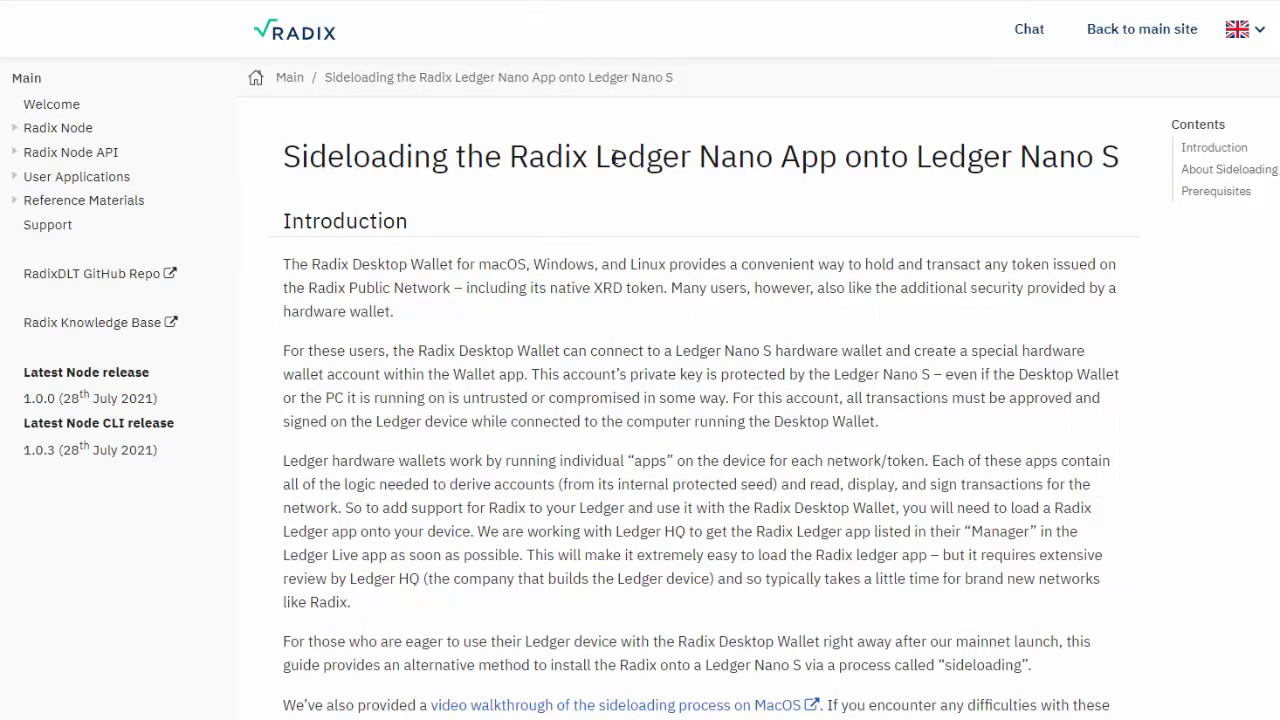
{"action": "mouse_move", "coordinate": [662, 374]}
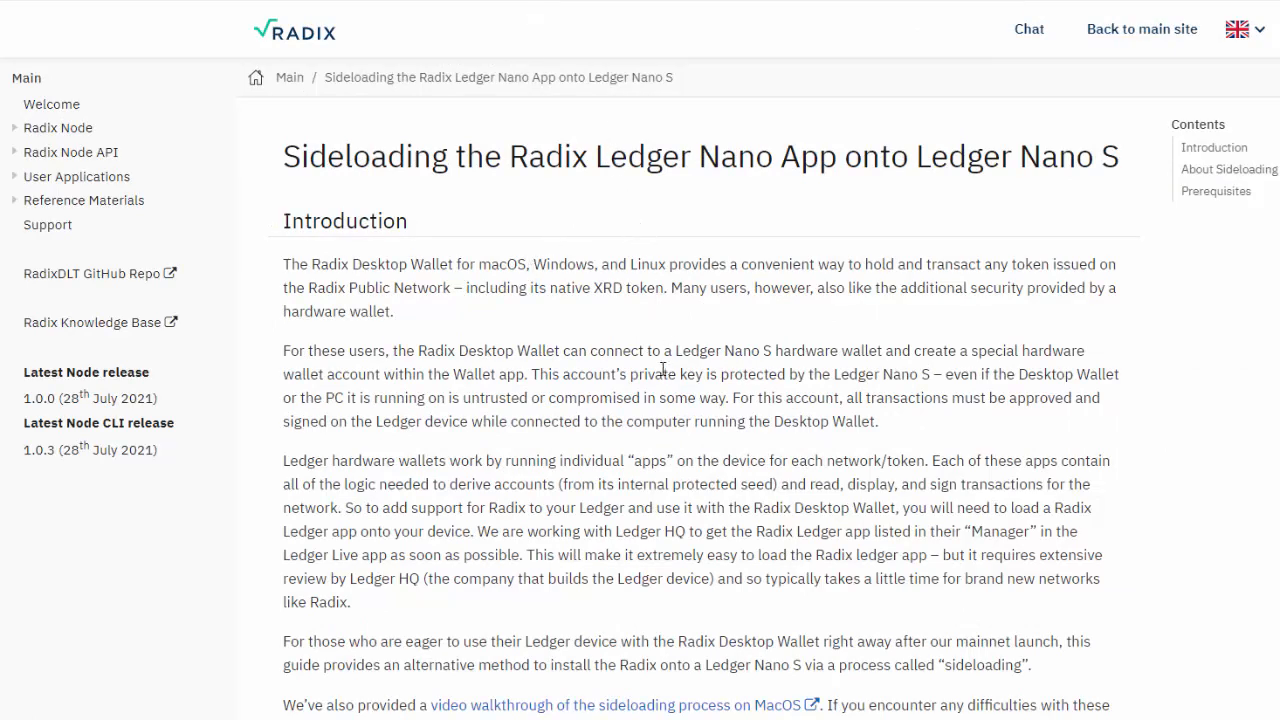
{"action": "scroll", "scroll_direction": "down", "scroll_amount": 3}
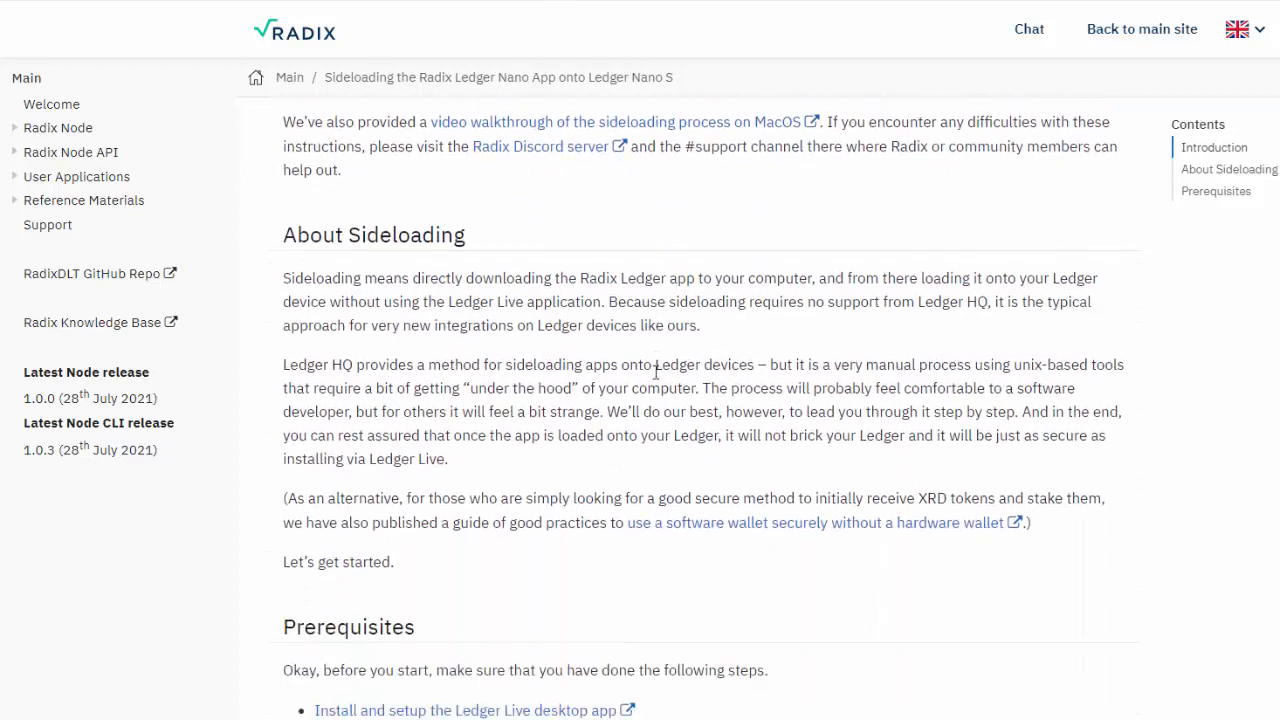
{"action": "scroll", "scroll_direction": "down", "scroll_amount": 3}
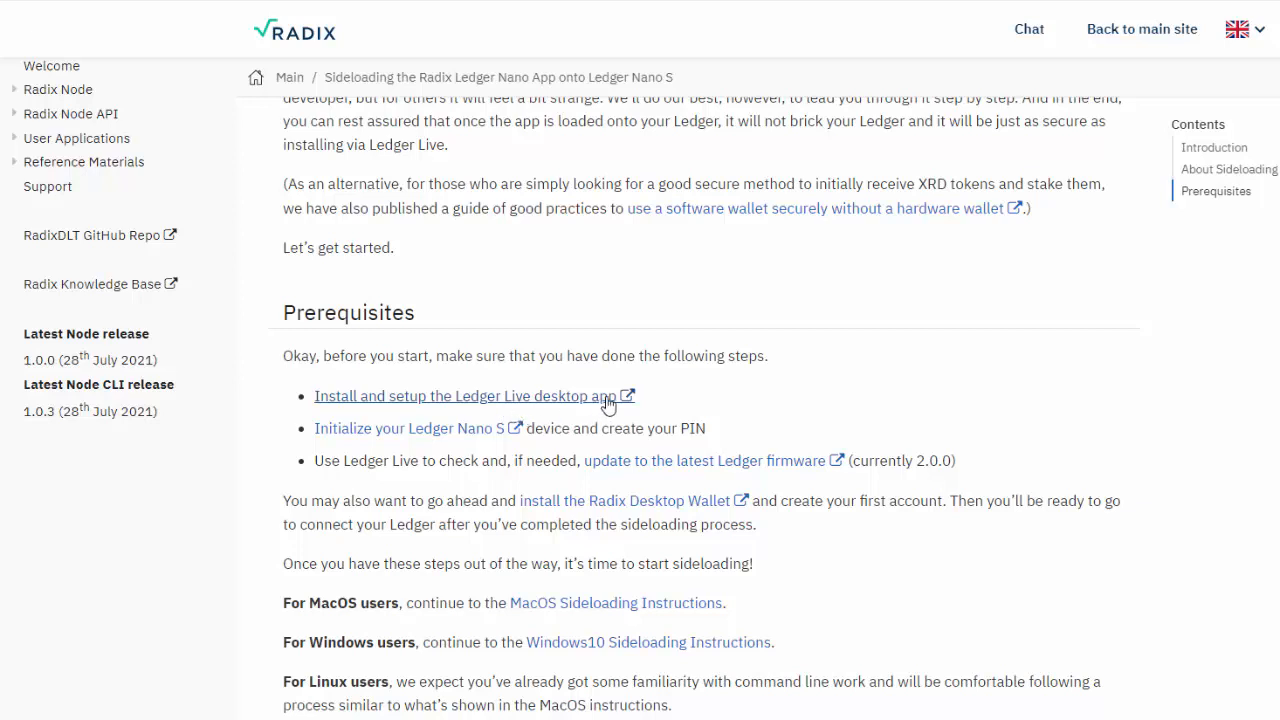
{"action": "mouse_move", "coordinate": [445, 440]}
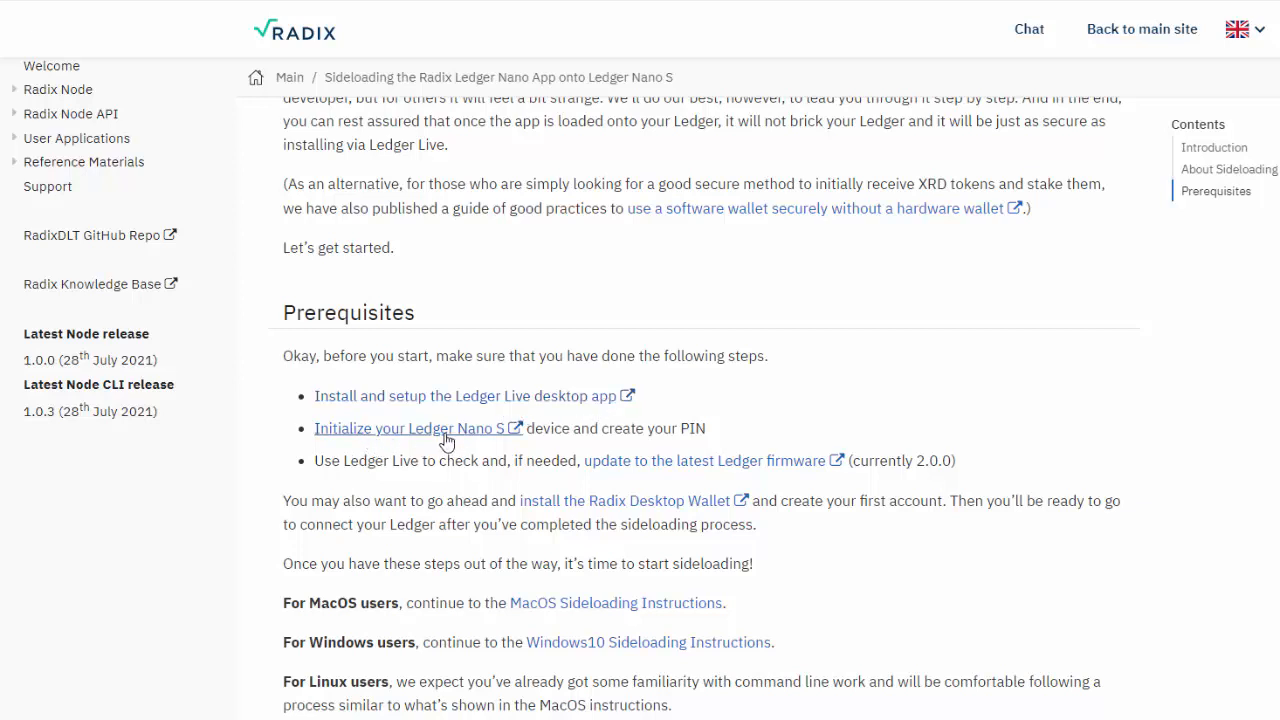
{"action": "mouse_move", "coordinate": [492, 441]}
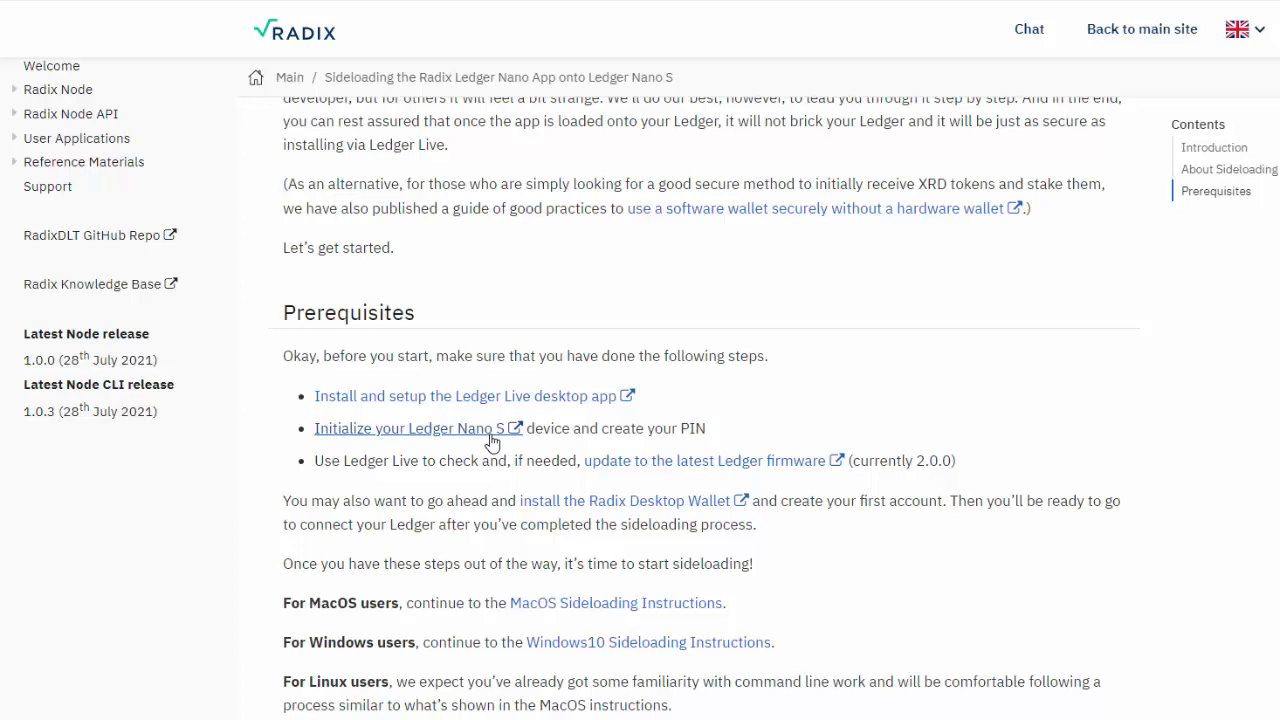
{"action": "mouse_move", "coordinate": [1017, 425]}
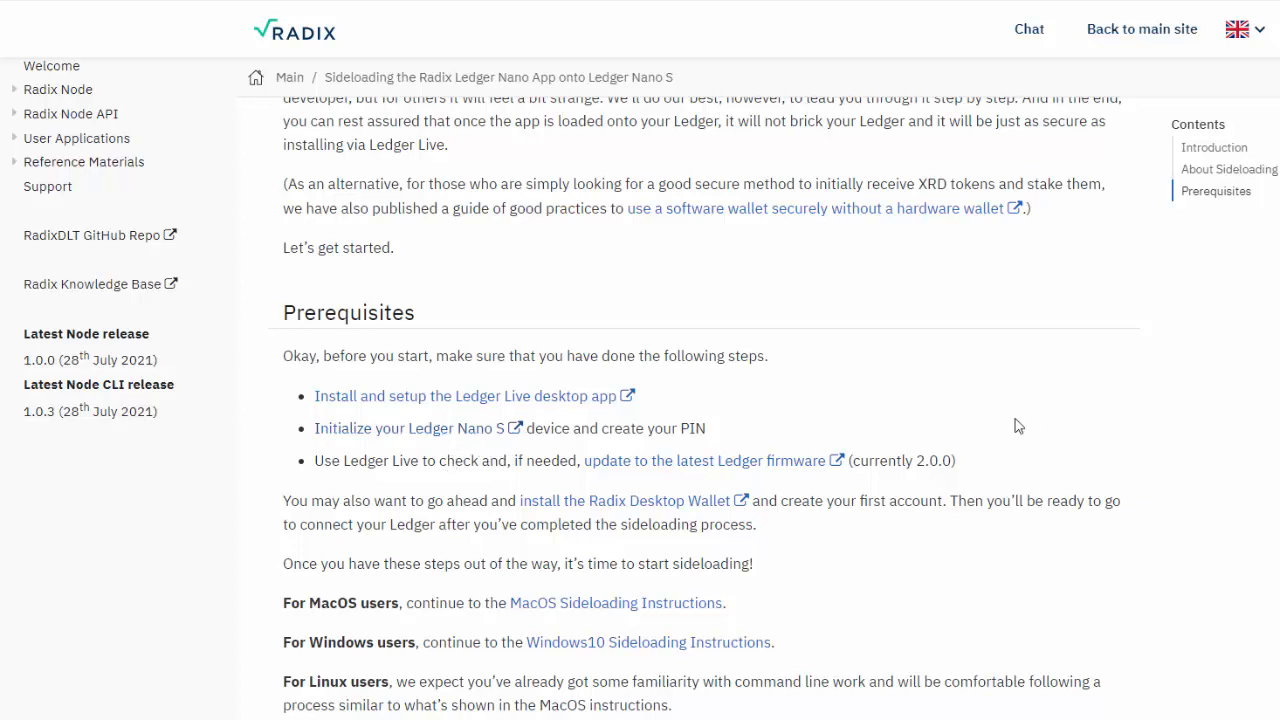
{"action": "mouse_move", "coordinate": [930, 487]}
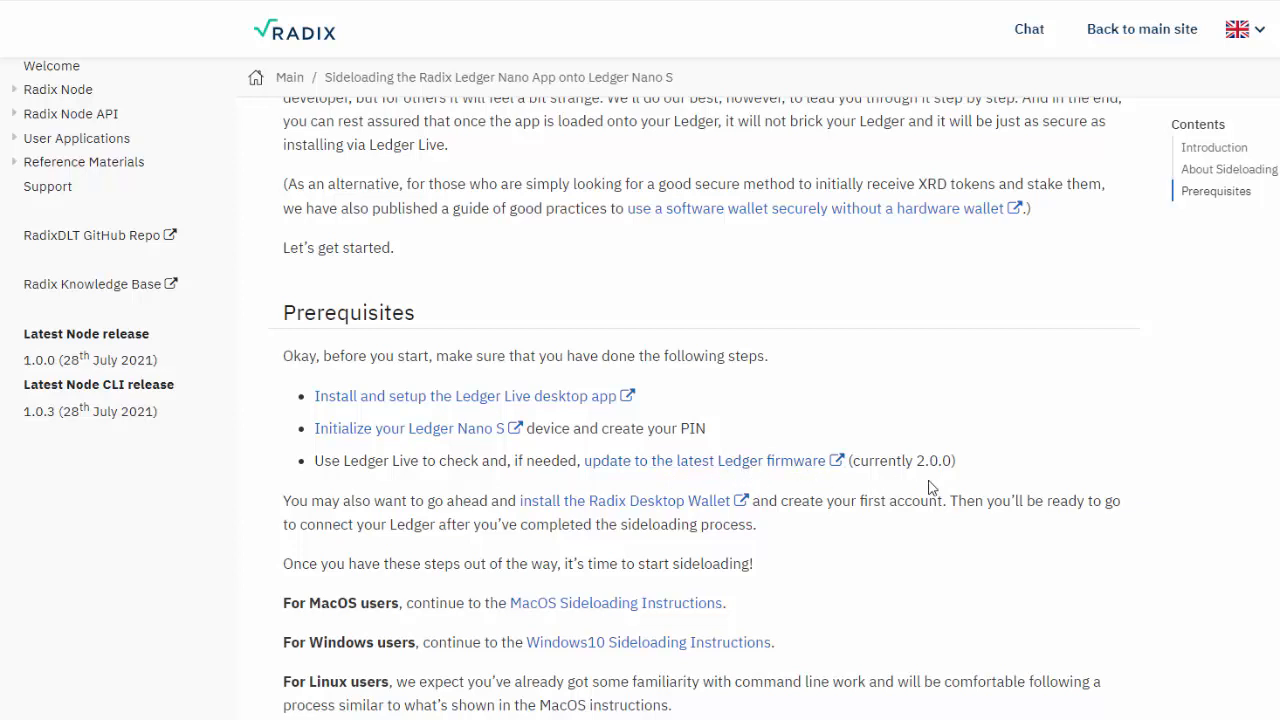
{"action": "mouse_move", "coordinate": [944, 471]}
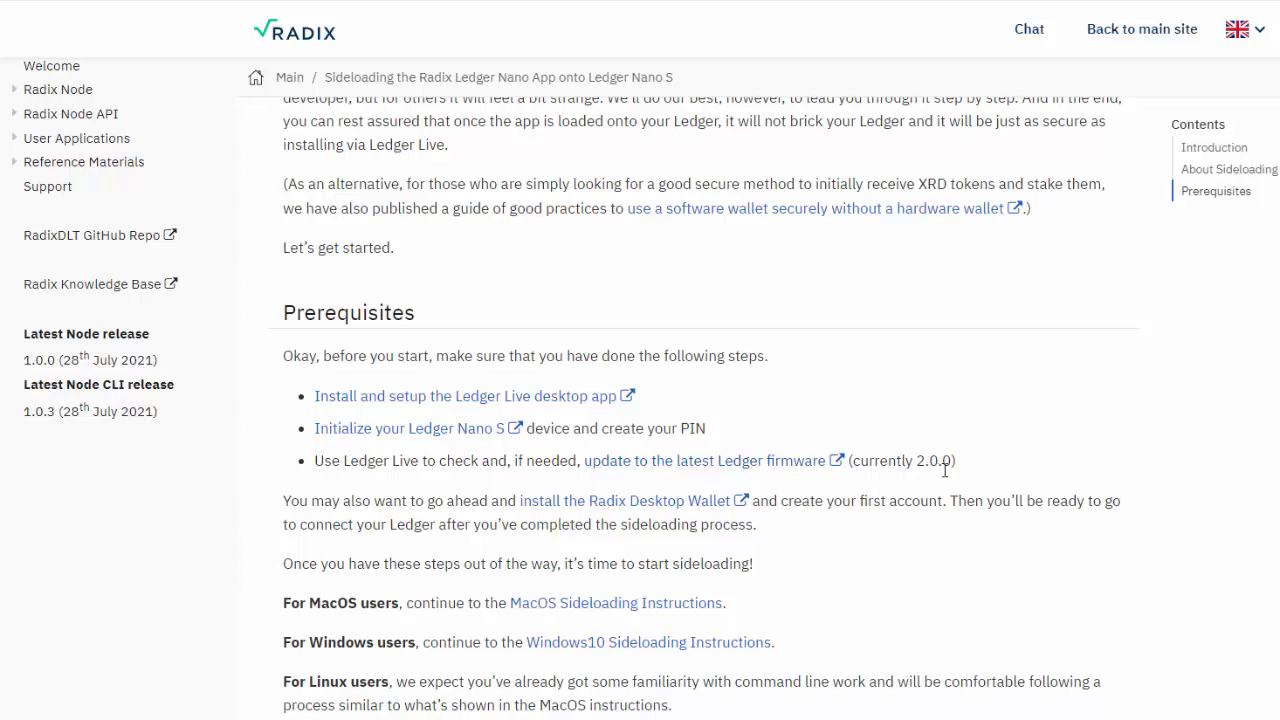
{"action": "mouse_move", "coordinate": [672, 523]}
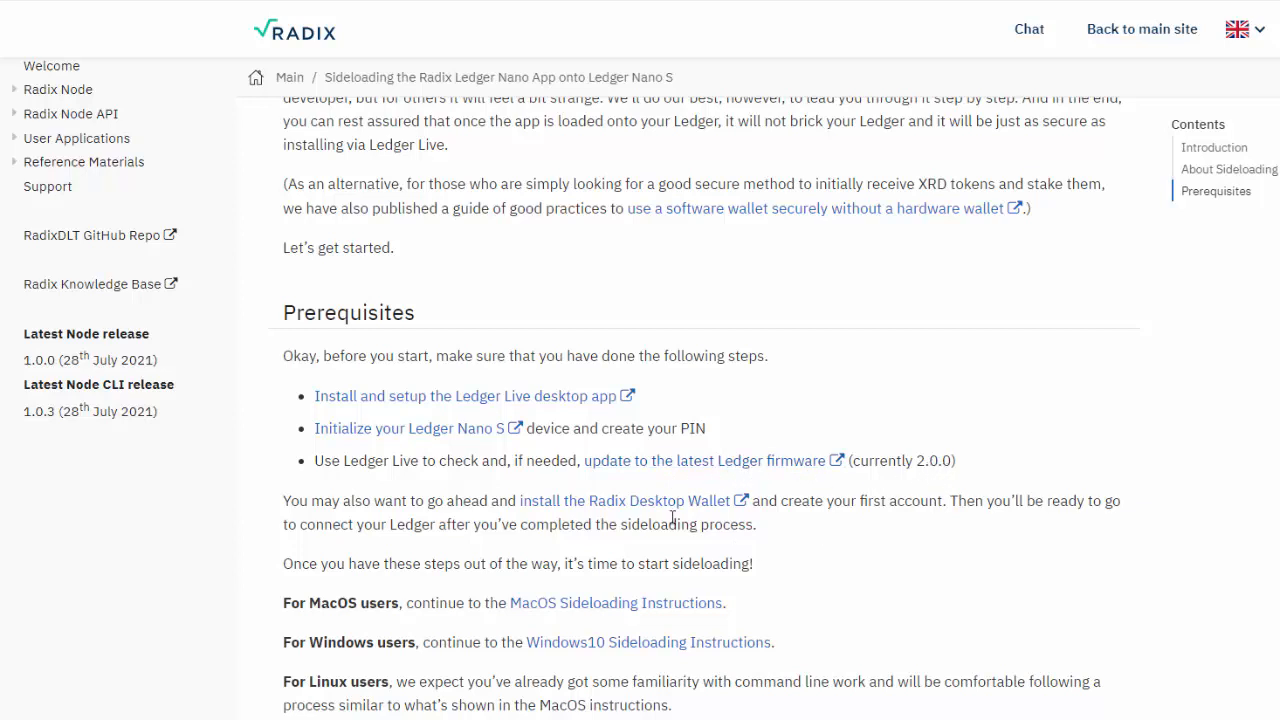
{"action": "mouse_move", "coordinate": [667, 519]}
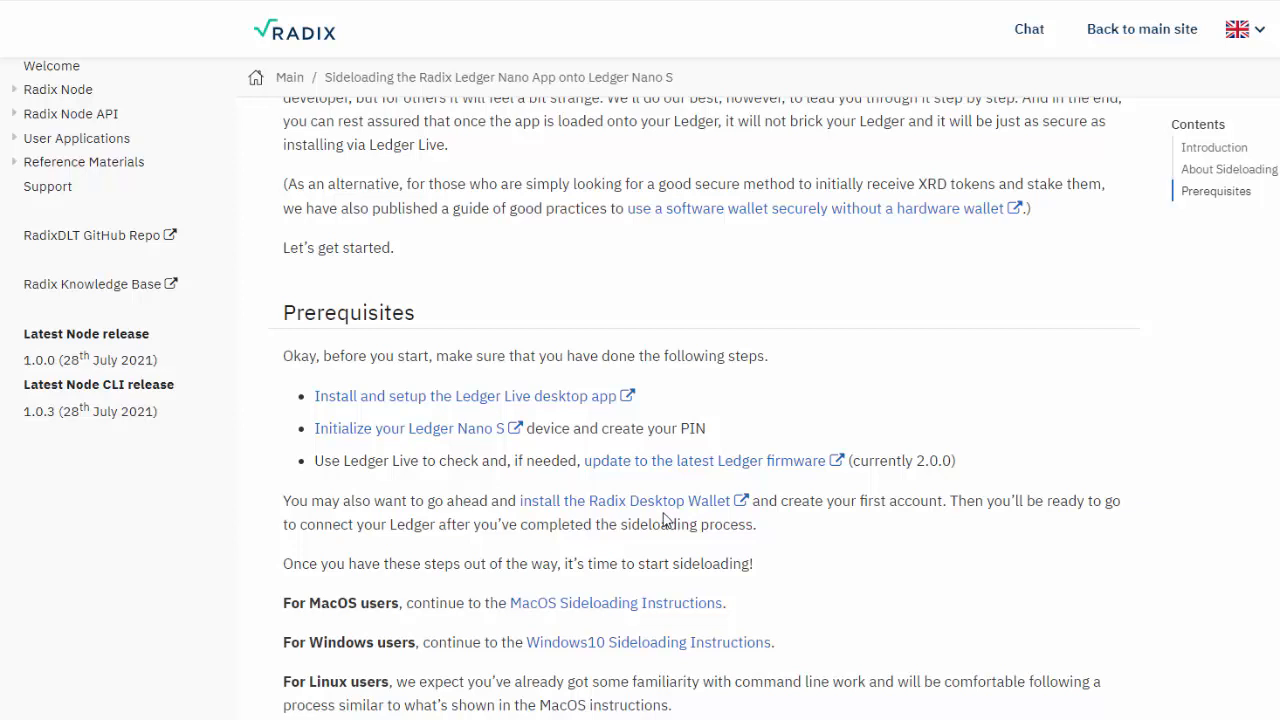
{"action": "mouse_move", "coordinate": [340, 647]}
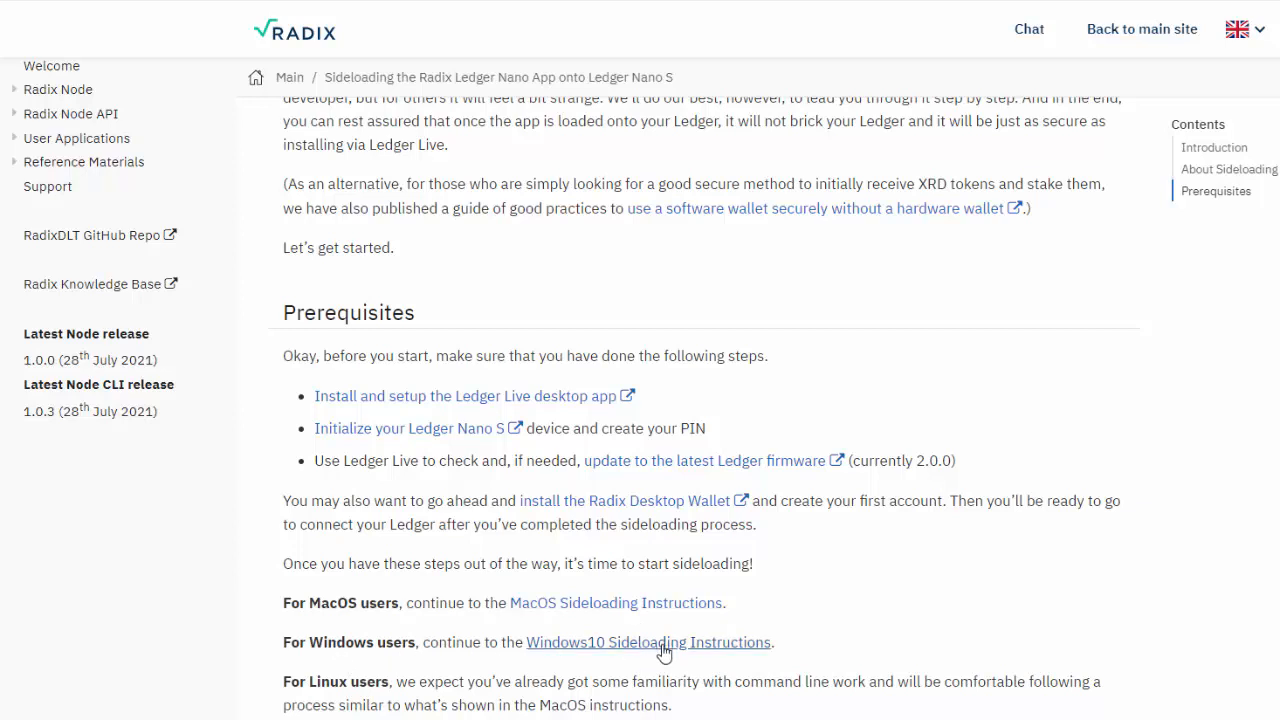
Step: Open the Windows 10 sideloading instructions and read down to the Extract All unzip step
{"action": "left_click", "coordinate": [651, 643]}
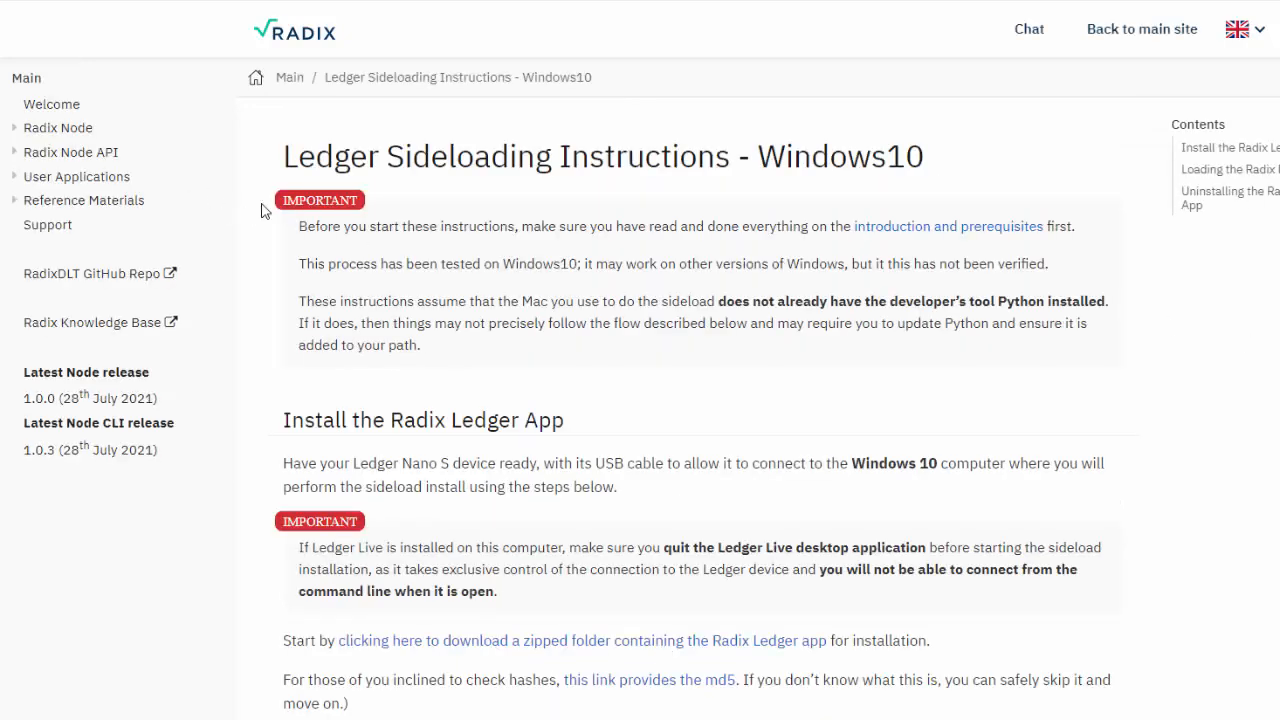
{"action": "mouse_move", "coordinate": [975, 263]}
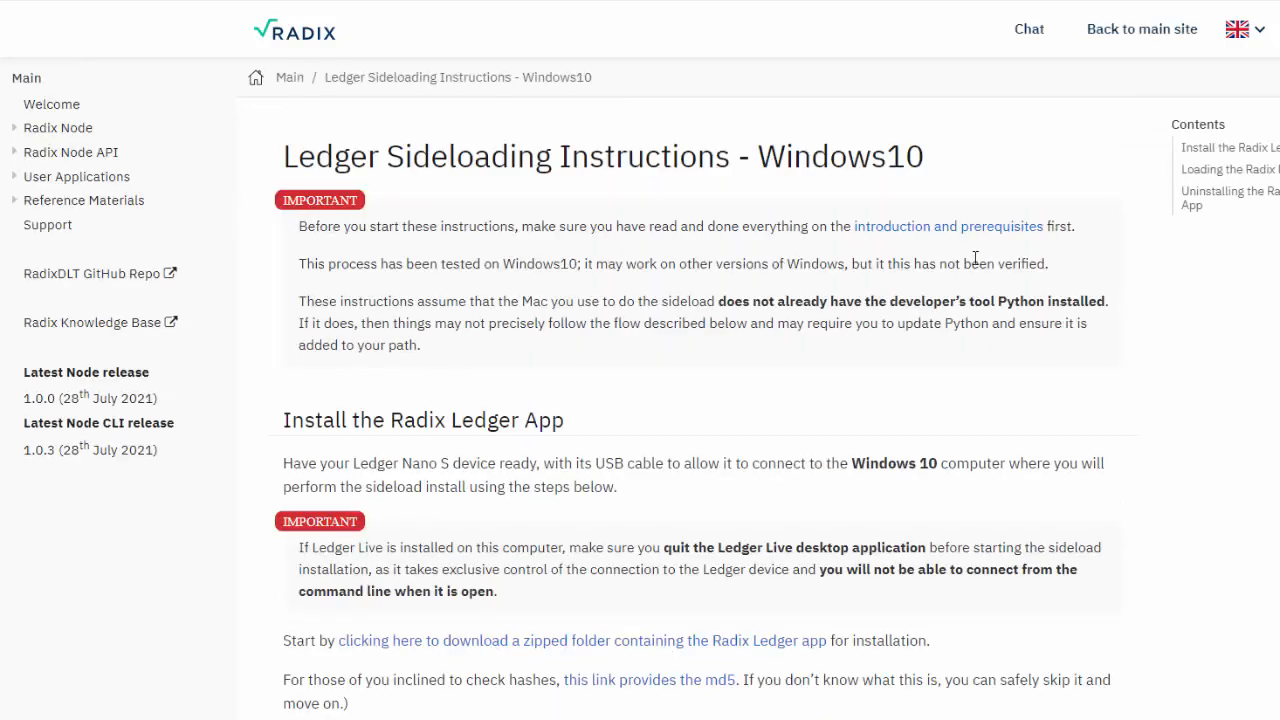
{"action": "scroll", "scroll_direction": "down", "scroll_amount": 3}
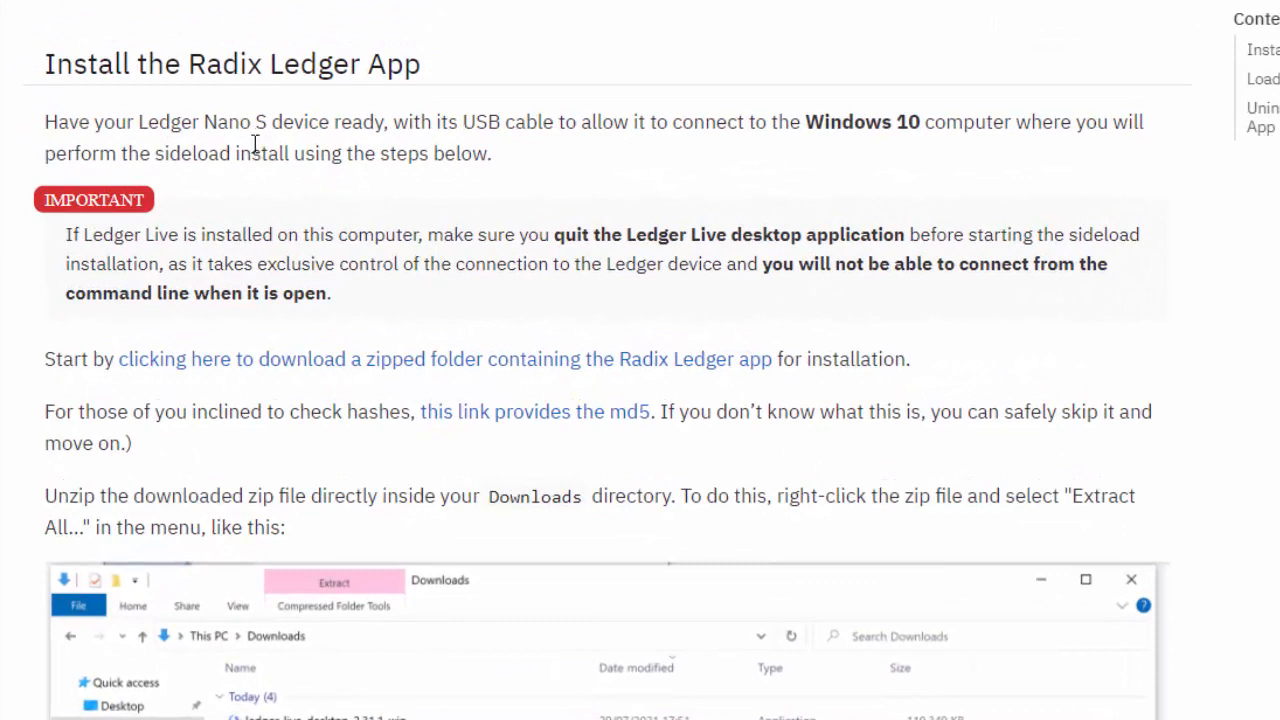
{"action": "mouse_move", "coordinate": [719, 254]}
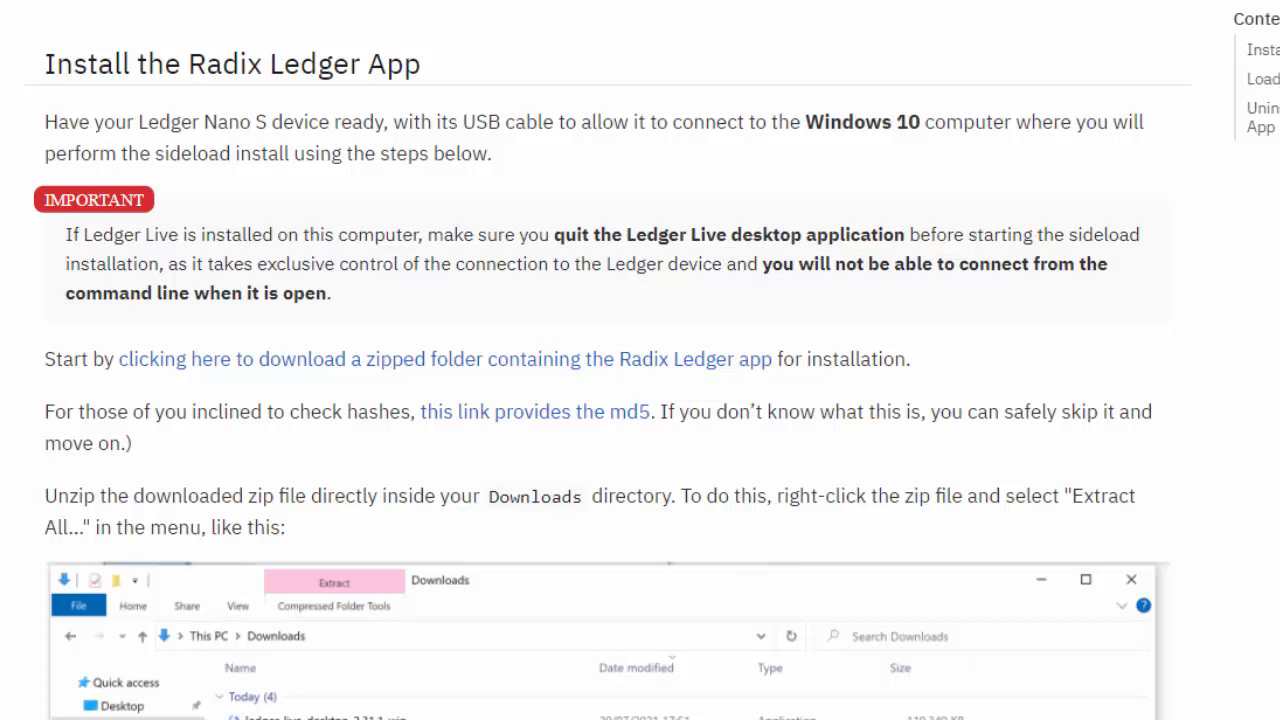
{"action": "mouse_move", "coordinate": [120, 391]}
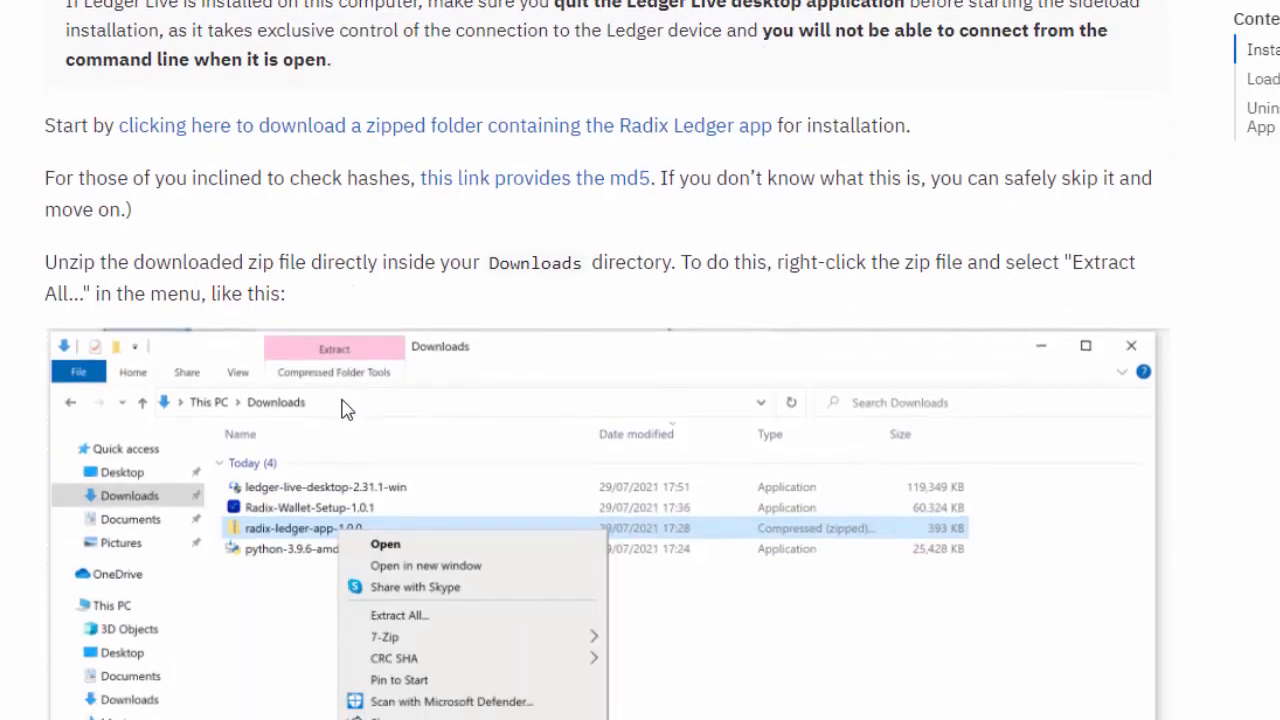
{"action": "mouse_move", "coordinate": [9, 396]}
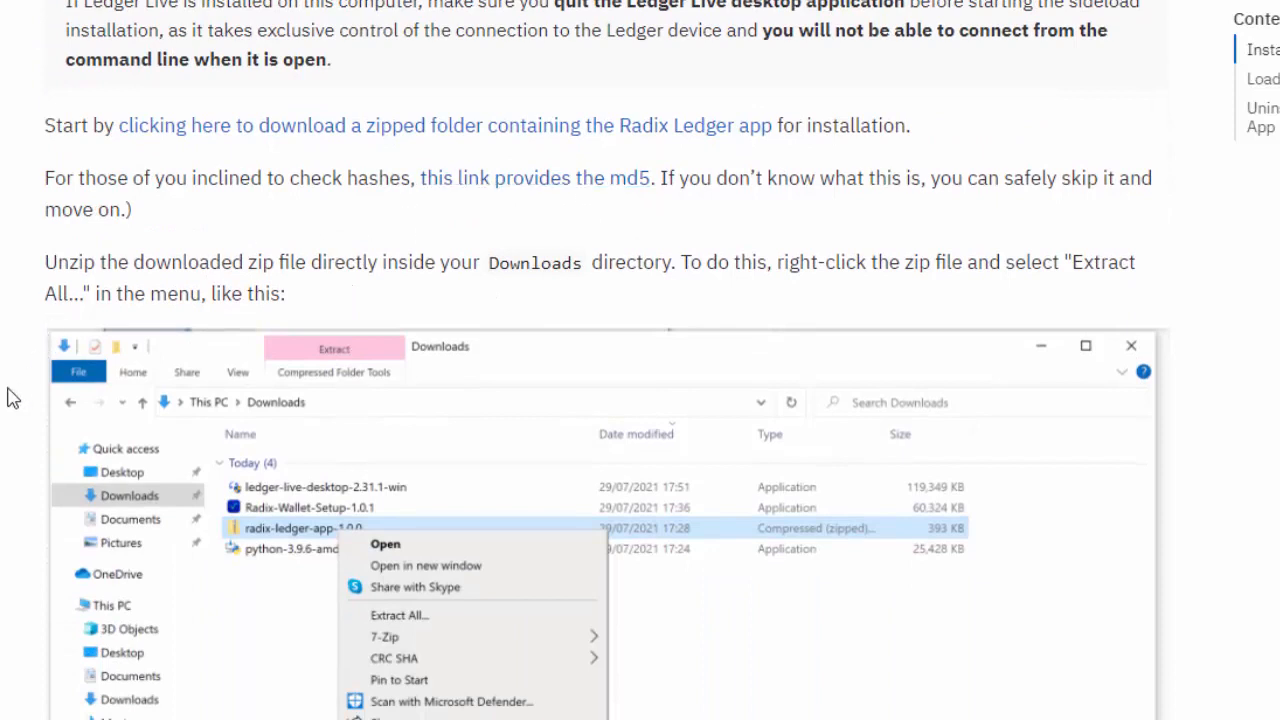
{"action": "scroll", "scroll_direction": "down", "scroll_amount": 3}
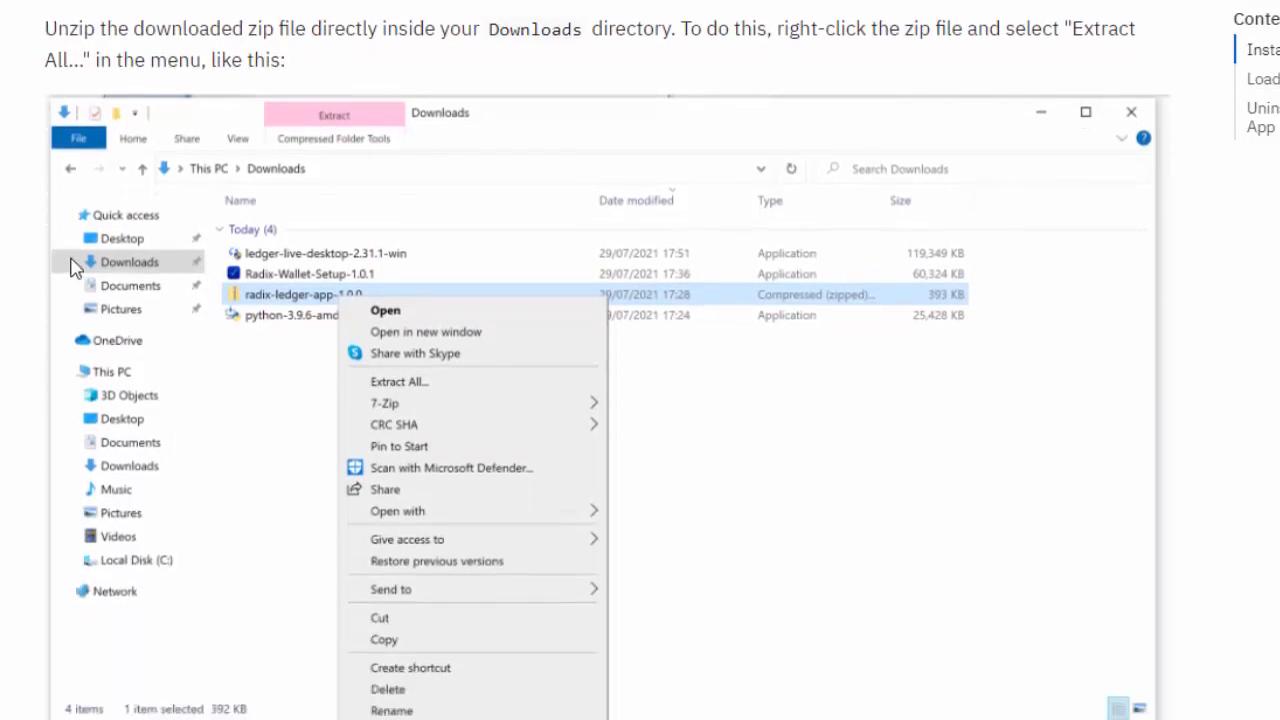
{"action": "mouse_move", "coordinate": [444, 44]}
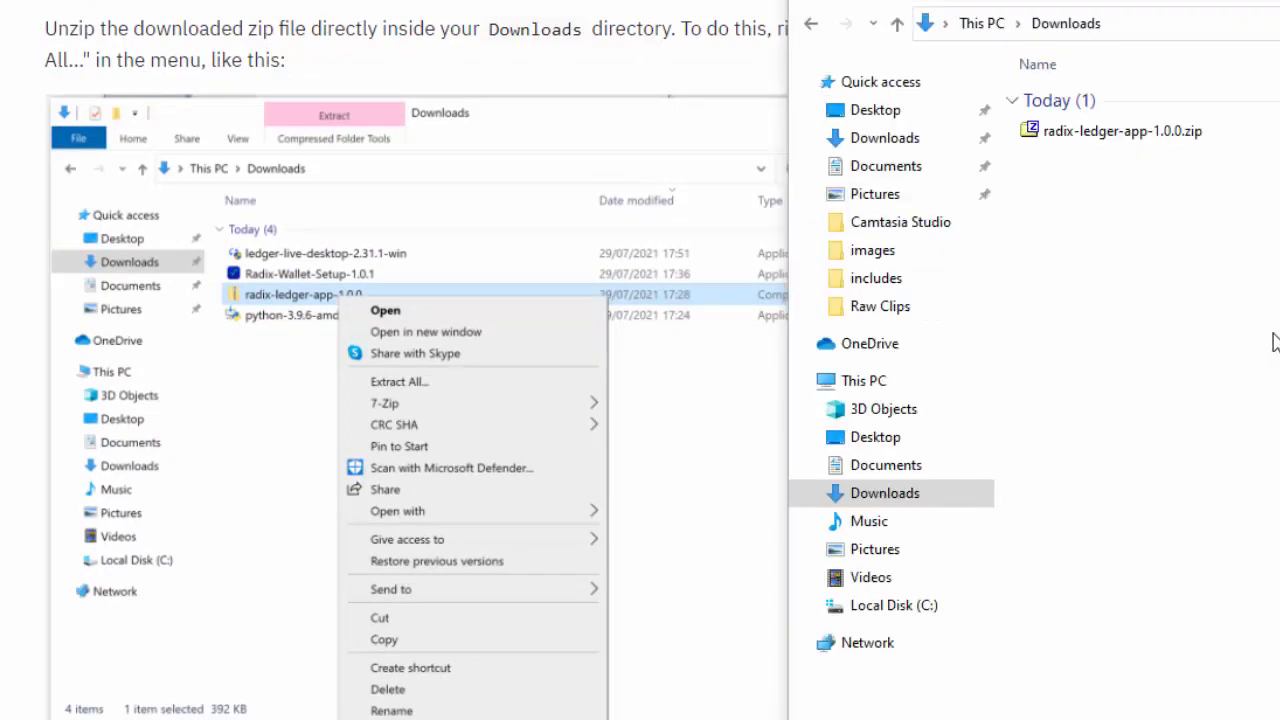
Step: Extract radix-ledger-app-1.0.0.zip with 7-Zip into a radix-ledger-app-1.0.0 folder in Downloads
{"action": "left_click", "coordinate": [1120, 131]}
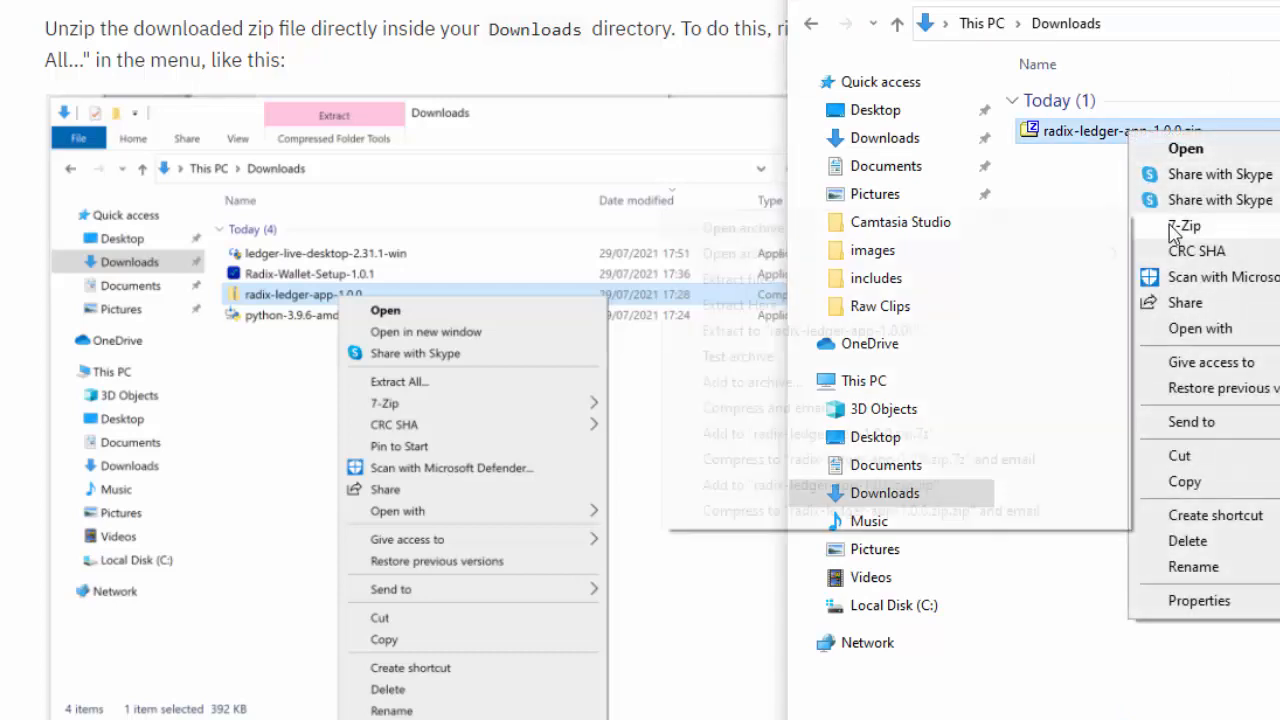
{"action": "left_click", "coordinate": [1184, 225]}
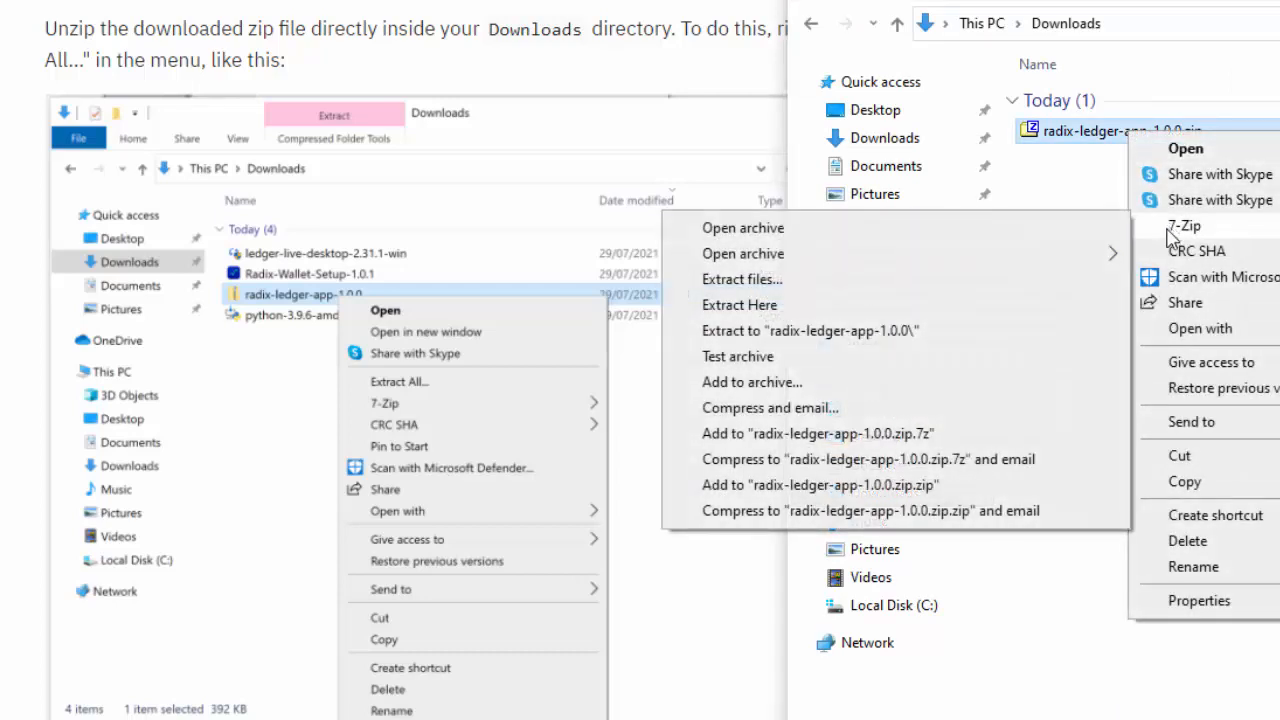
{"action": "mouse_move", "coordinate": [810, 342]}
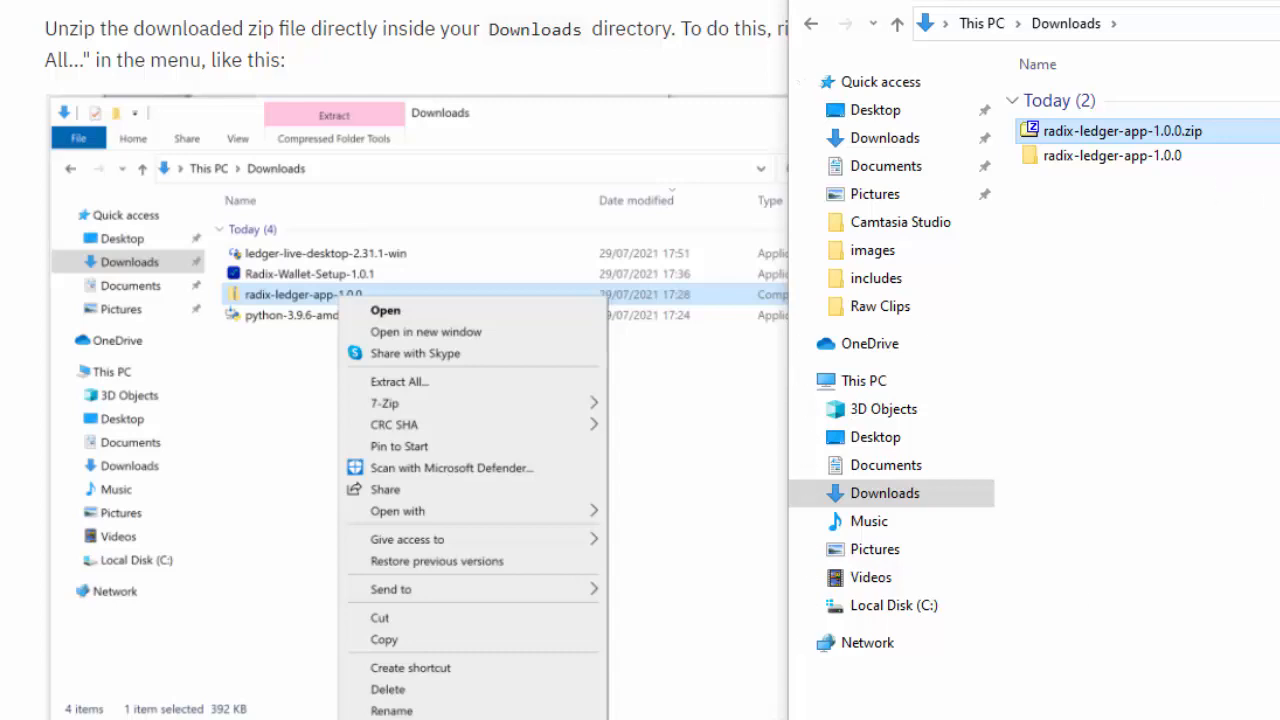
{"action": "scroll", "scroll_direction": "down", "scroll_amount": 3}
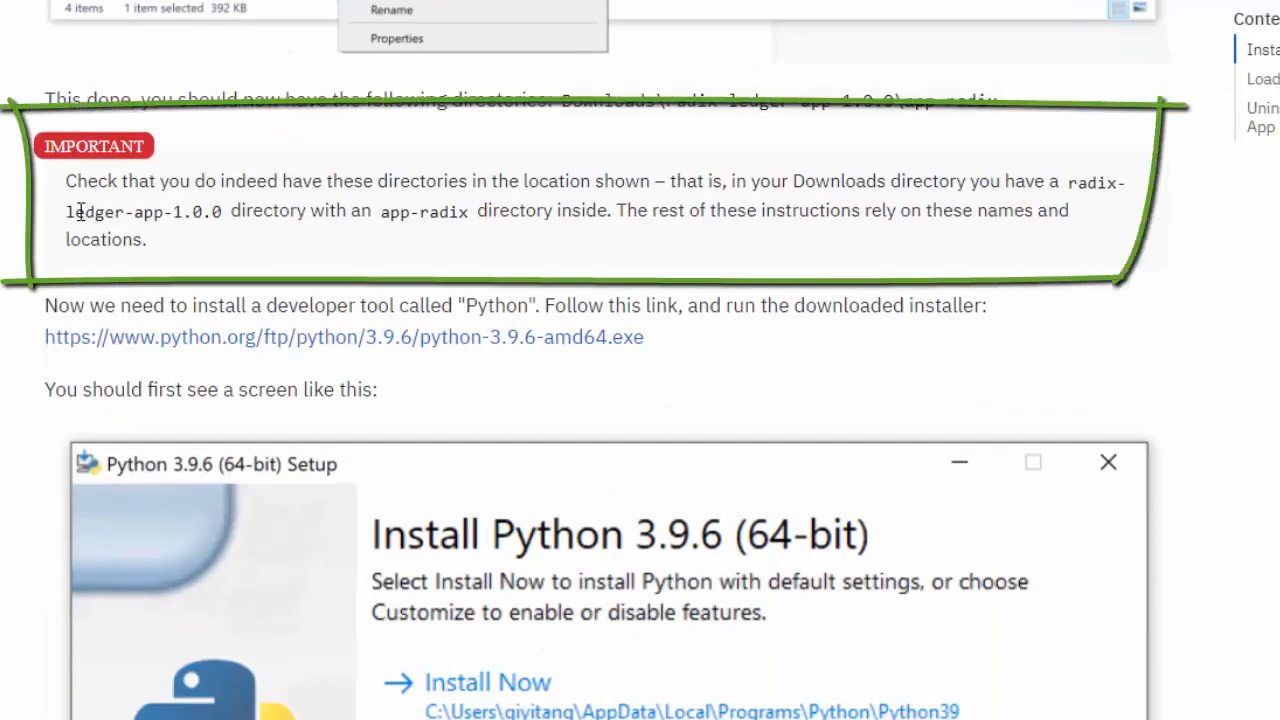
{"action": "mouse_move", "coordinate": [392, 220]}
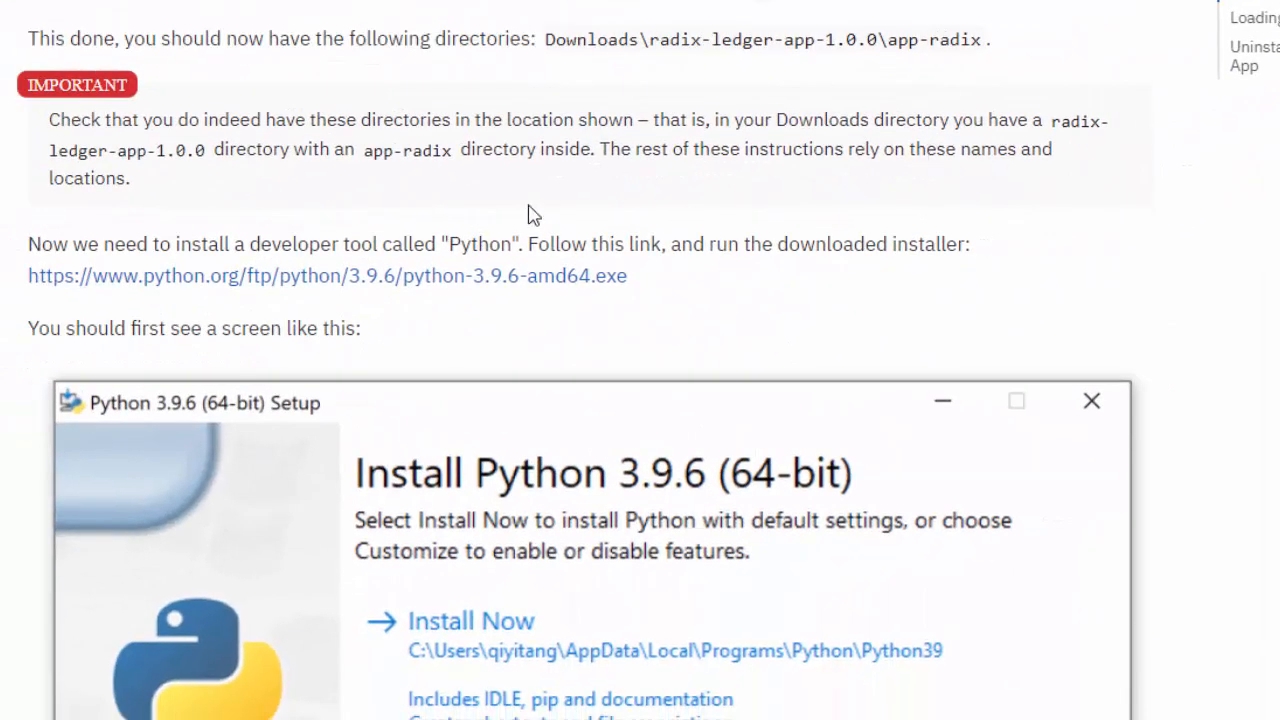
Step: Scroll past the IMPORTANT folder-check note to the Python 3.9.6 installer step
{"action": "scroll", "scroll_direction": "down", "scroll_amount": 3}
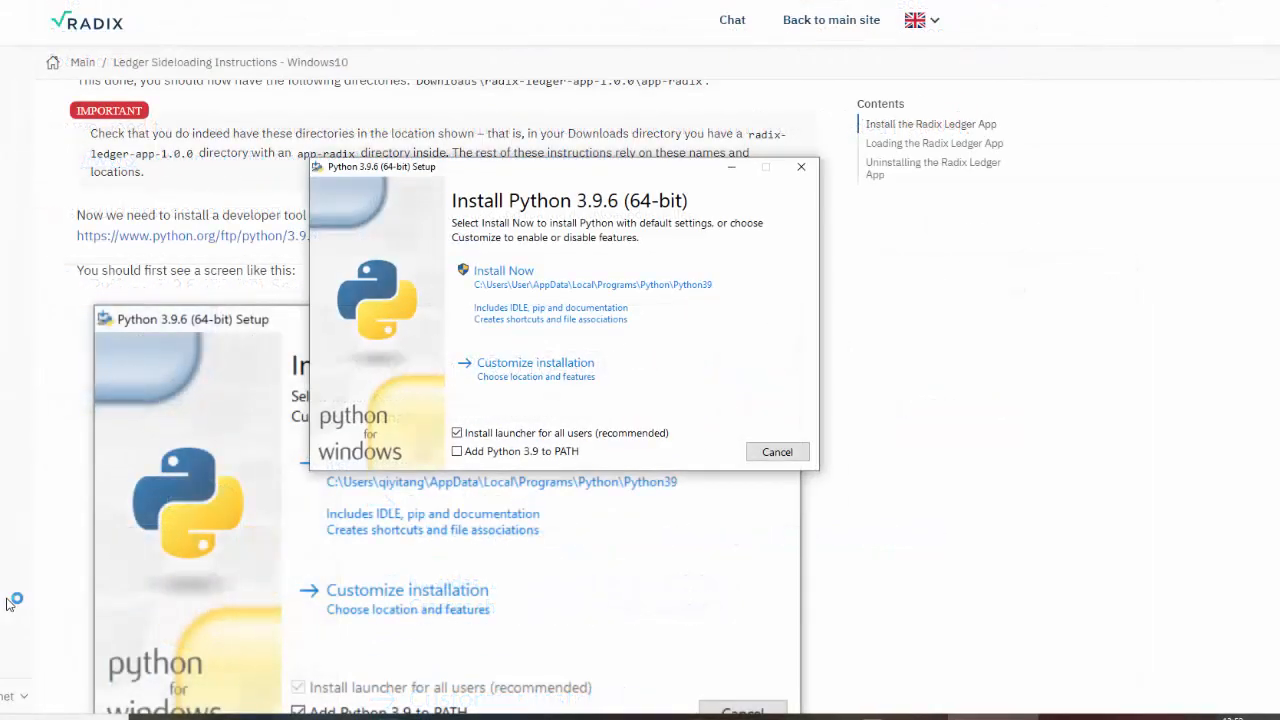
{"action": "mouse_move", "coordinate": [955, 403]}
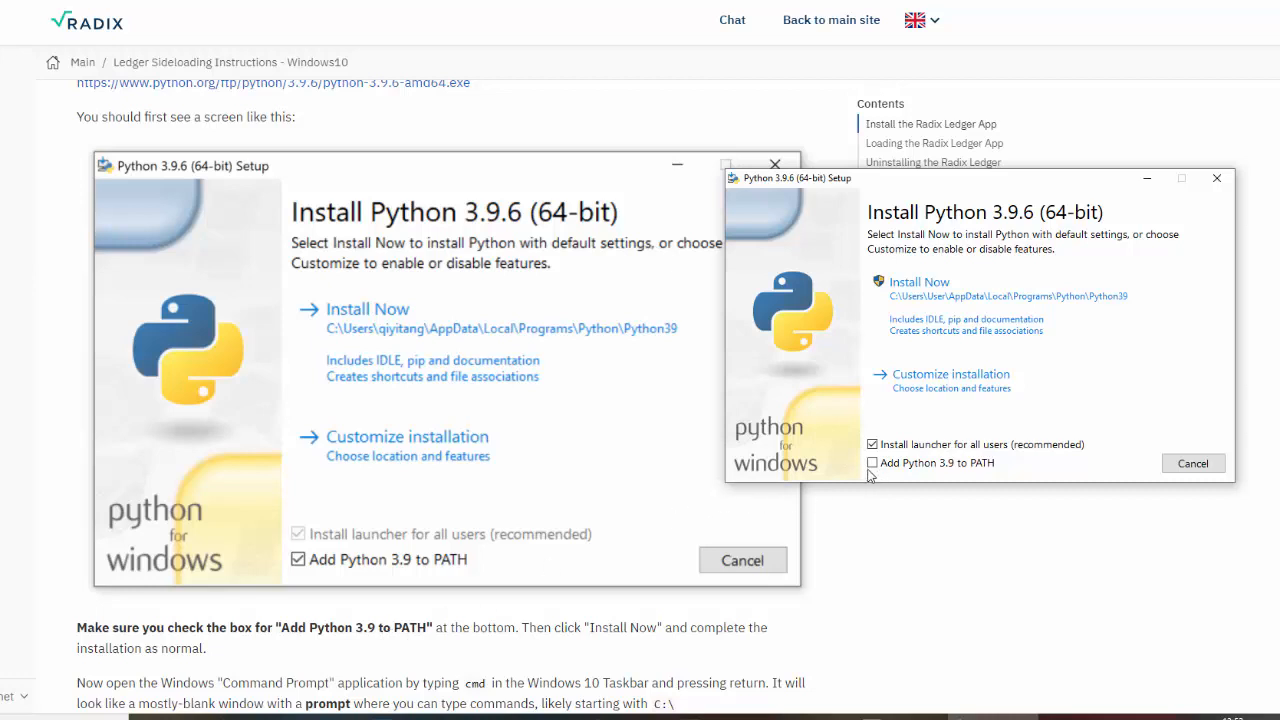
Step: Install Python 3.9.6 with 'Add Python 3.9 to PATH' enabled, then close the installer
{"action": "left_click", "coordinate": [872, 463]}
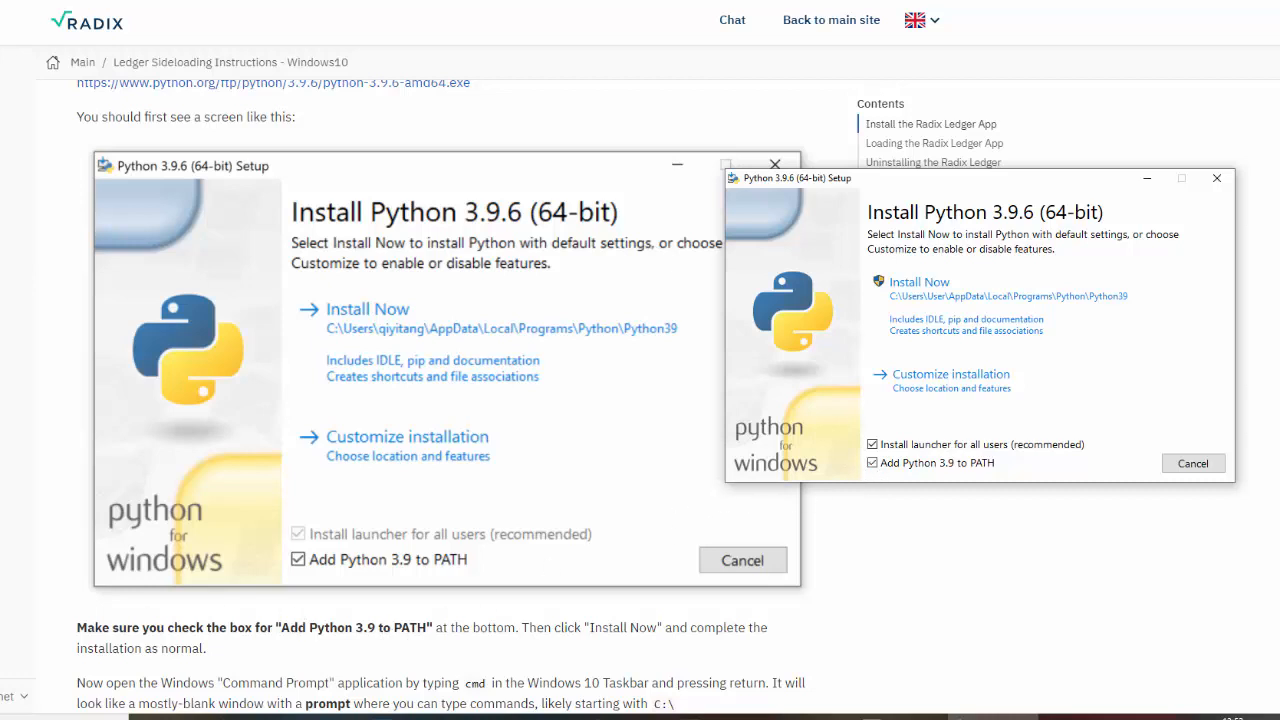
{"action": "left_click", "coordinate": [872, 463]}
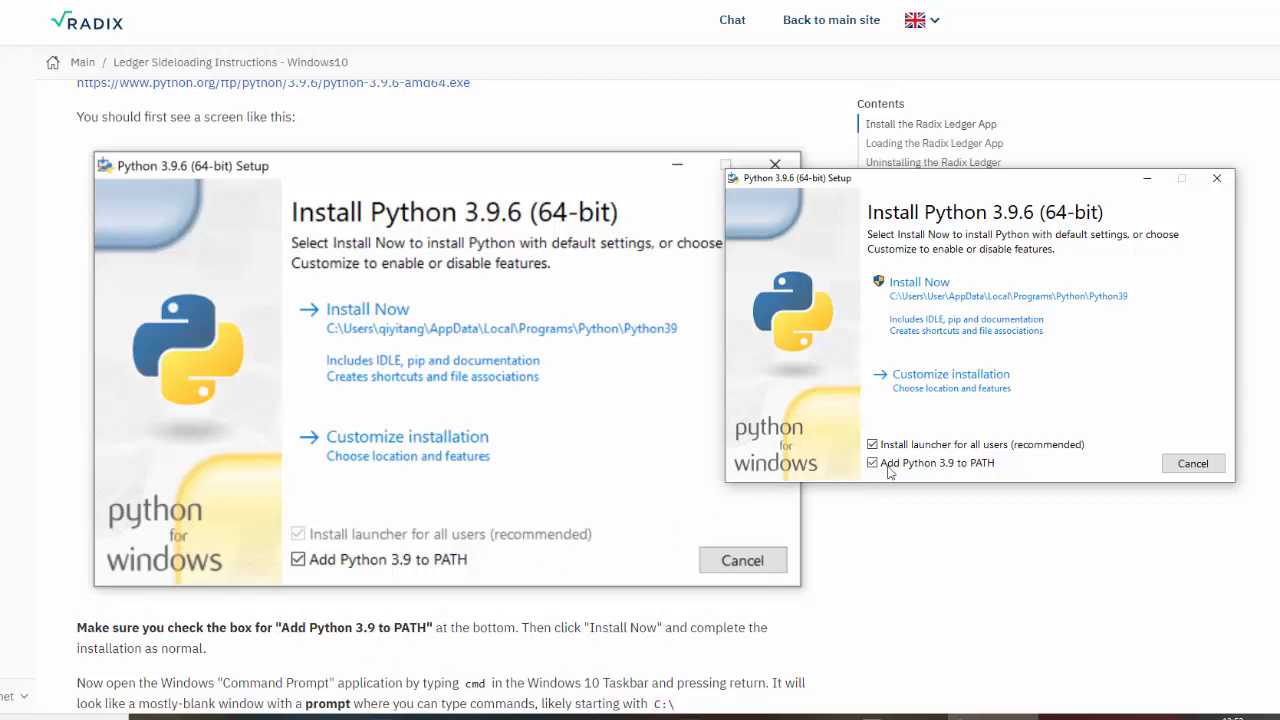
{"action": "left_click", "coordinate": [919, 281]}
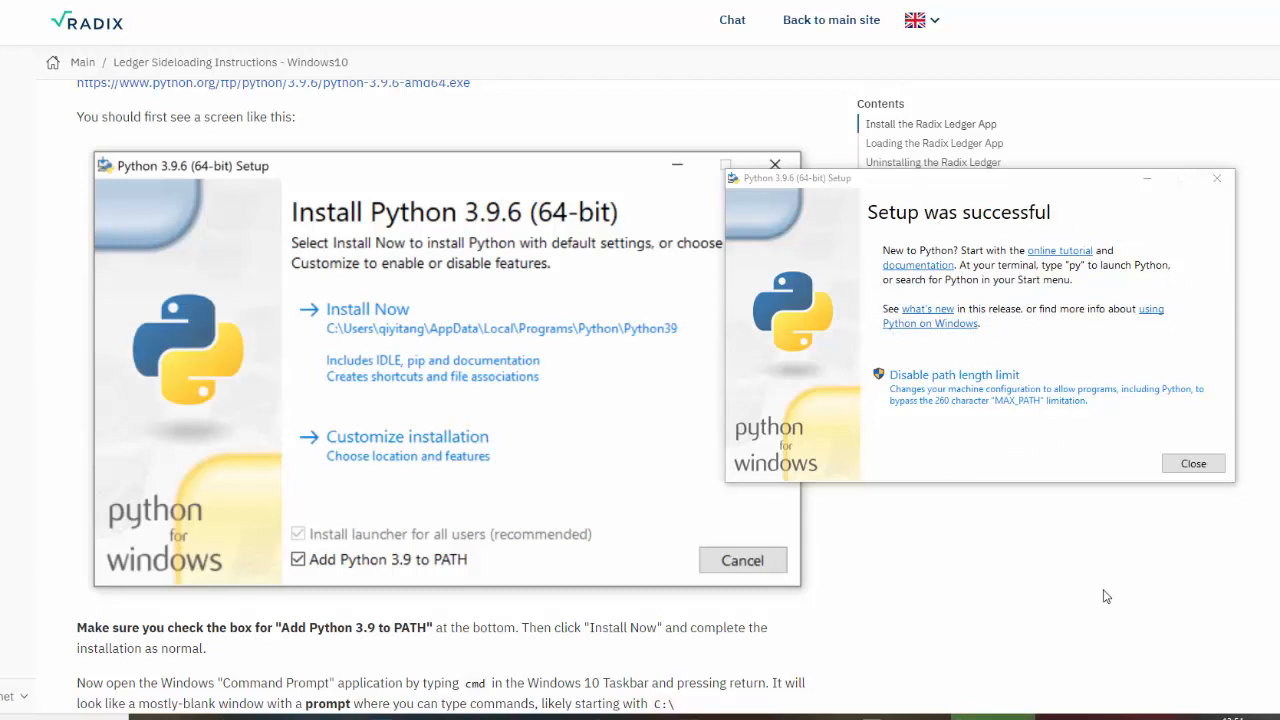
{"action": "left_click", "coordinate": [1192, 463]}
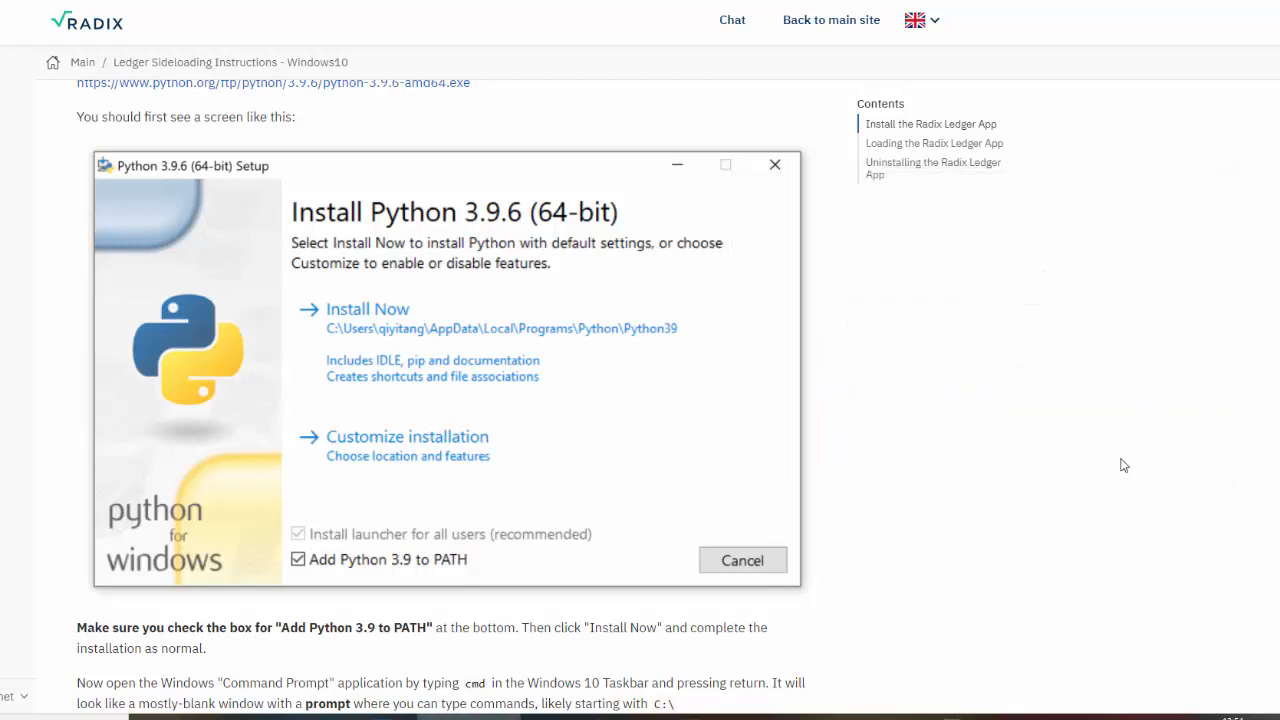
{"action": "scroll", "scroll_direction": "down", "scroll_amount": 3}
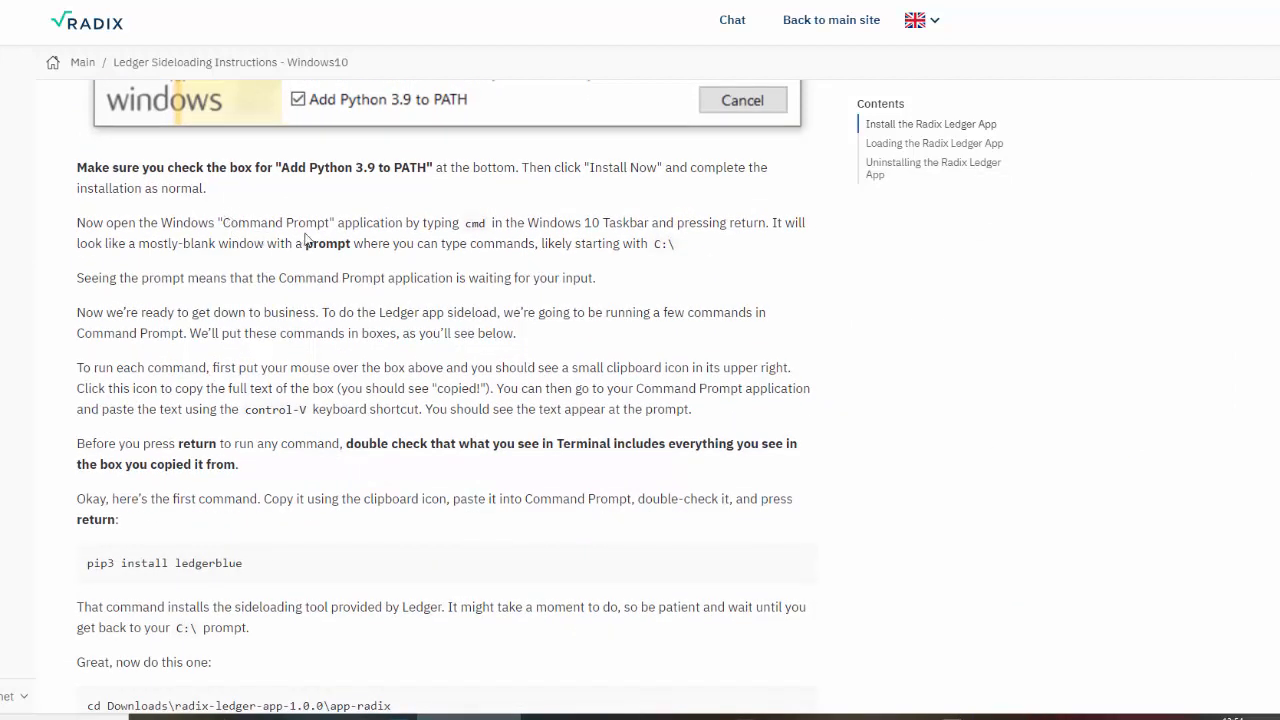
{"action": "mouse_move", "coordinate": [553, 228]}
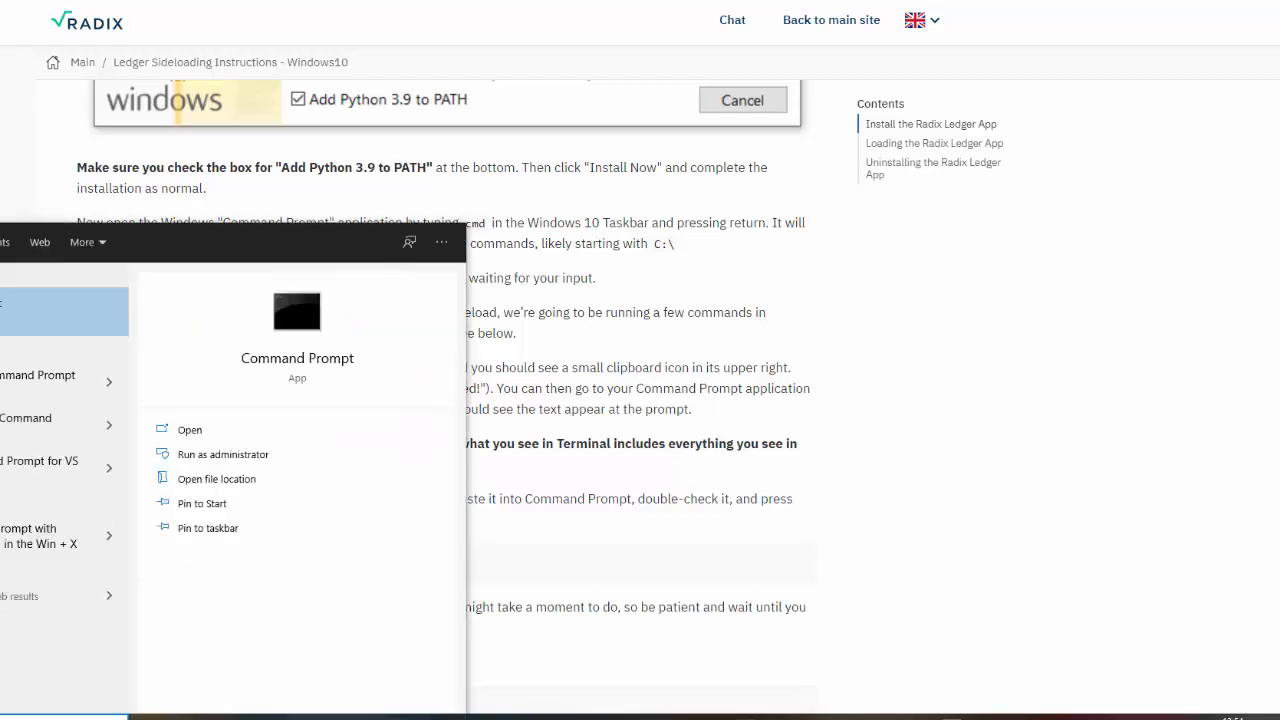
Step: Open a Command Prompt window and copy the 'pip3 install ledgerblue' command from the guide
{"action": "left_click", "coordinate": [189, 429]}
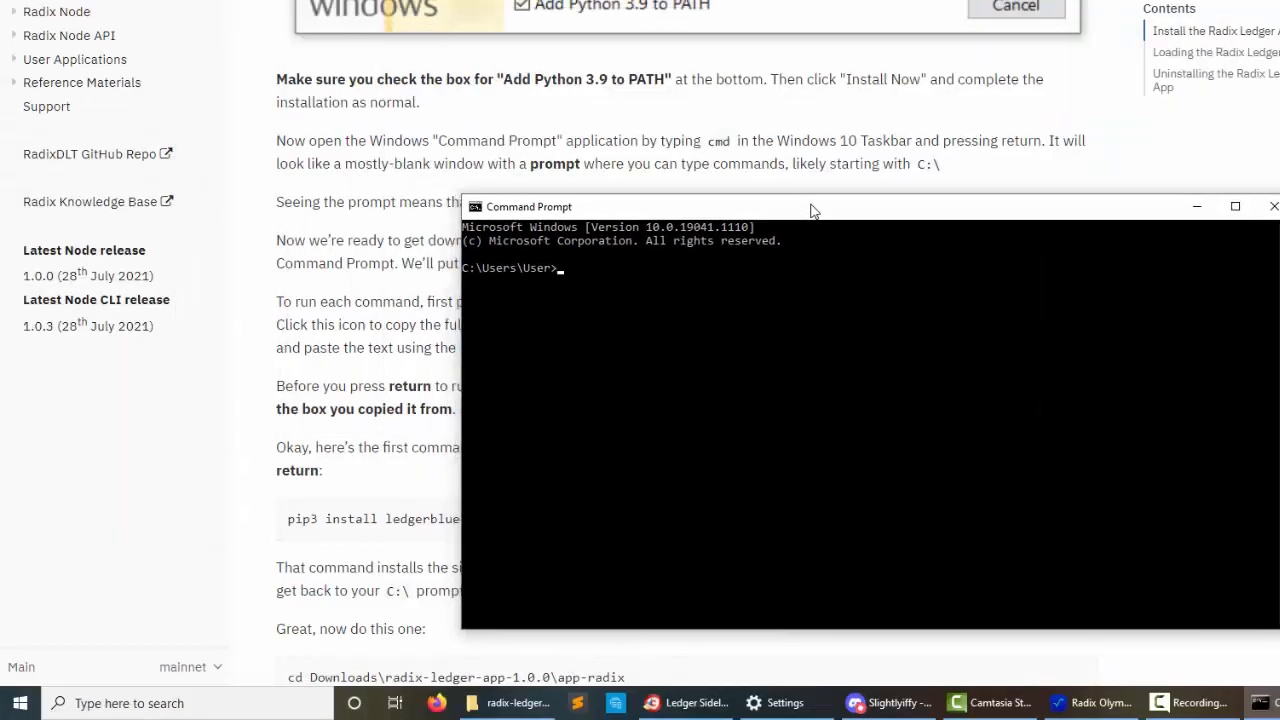
{"action": "scroll", "scroll_direction": "down", "scroll_amount": 3}
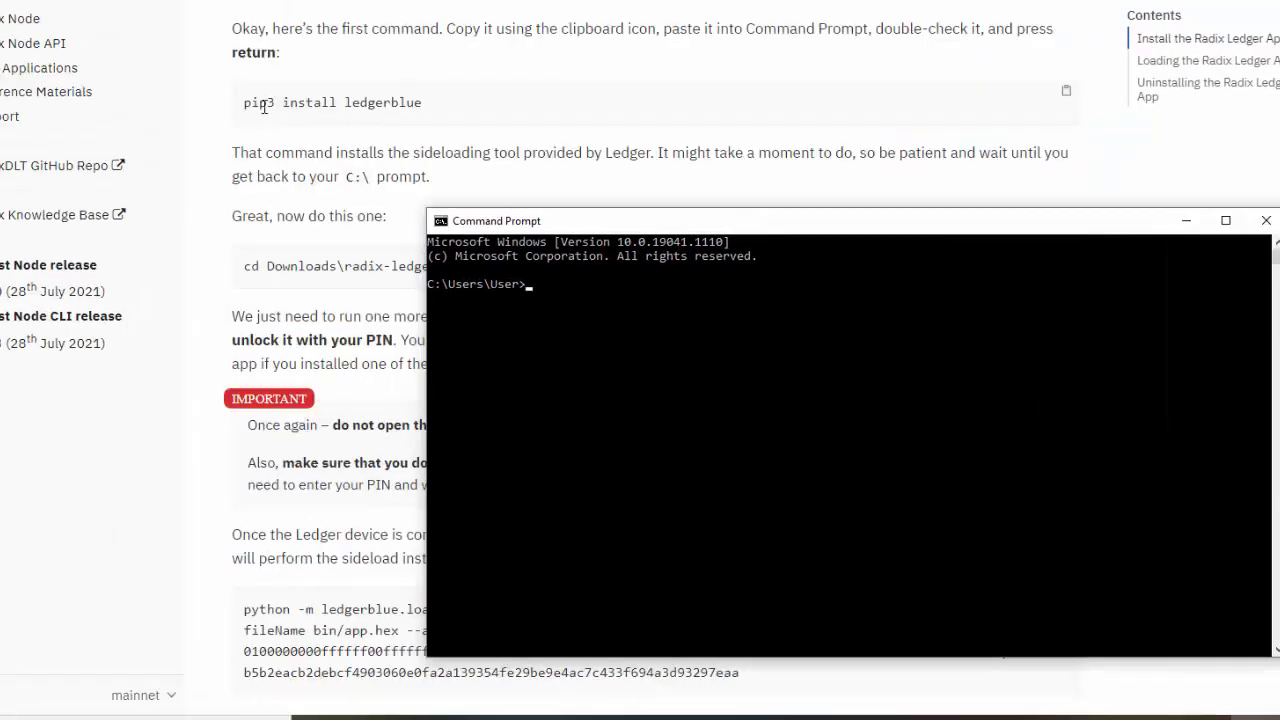
{"action": "mouse_move", "coordinate": [530, 113]}
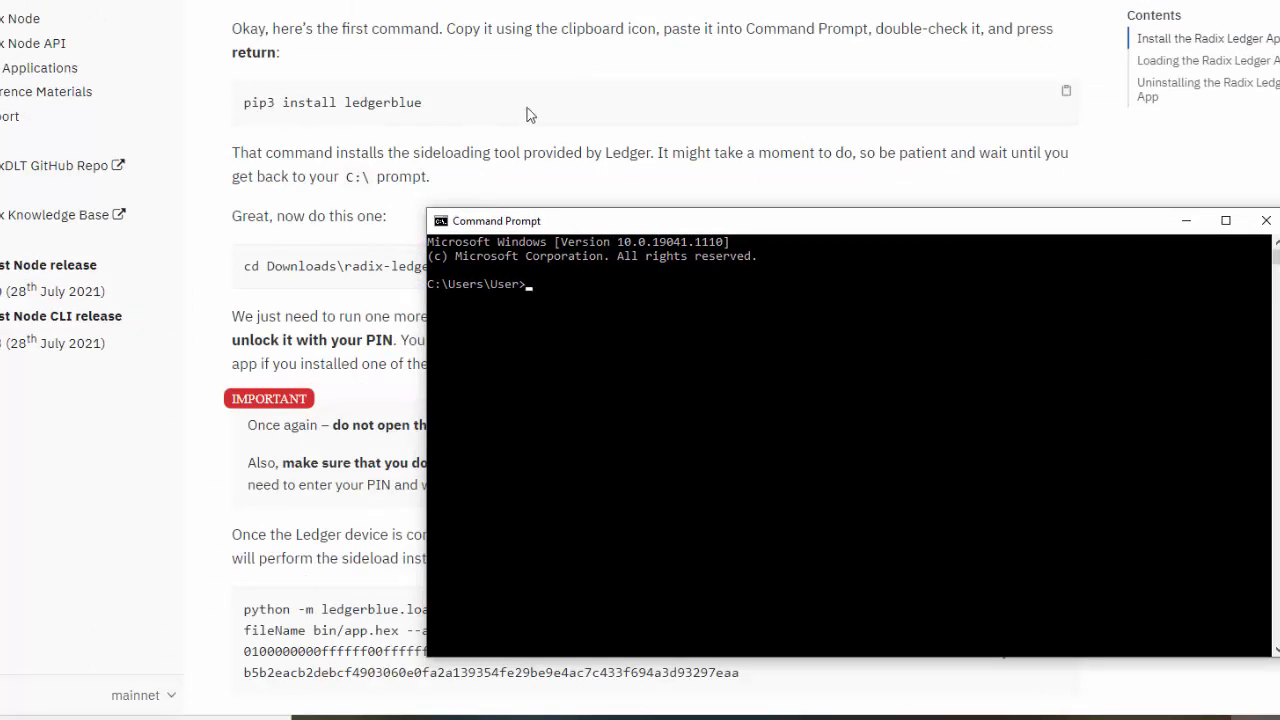
{"action": "left_click", "coordinate": [1066, 91]}
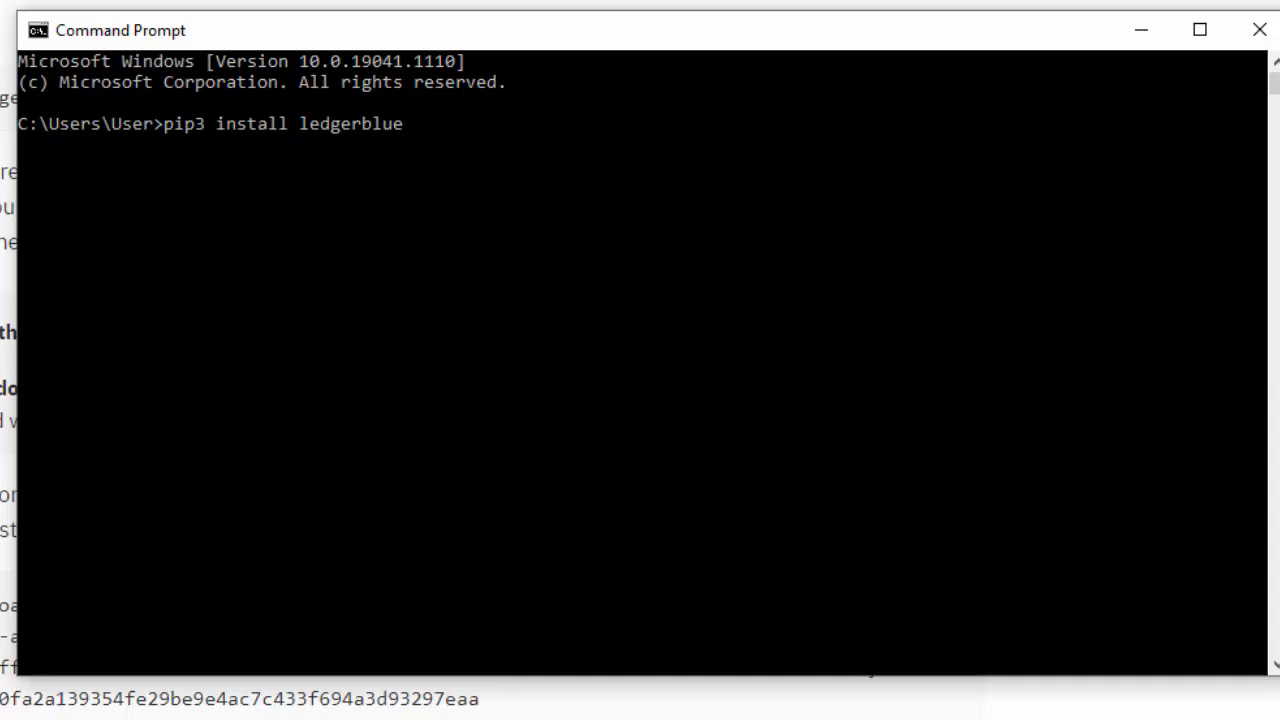
{"action": "mouse_move", "coordinate": [416, 131]}
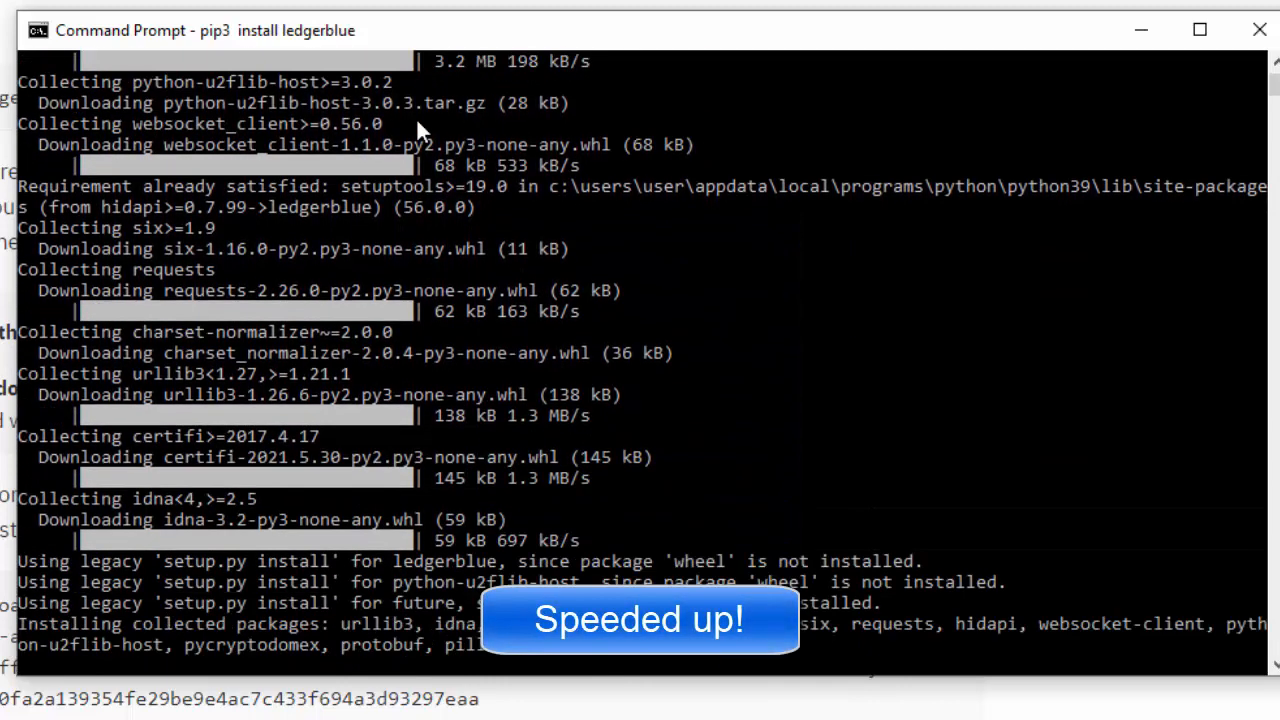
Step: Scroll while pip3 installs ledgerblue and its dependencies back to the C:\ prompt
{"action": "scroll", "scroll_direction": "down", "scroll_amount": 3}
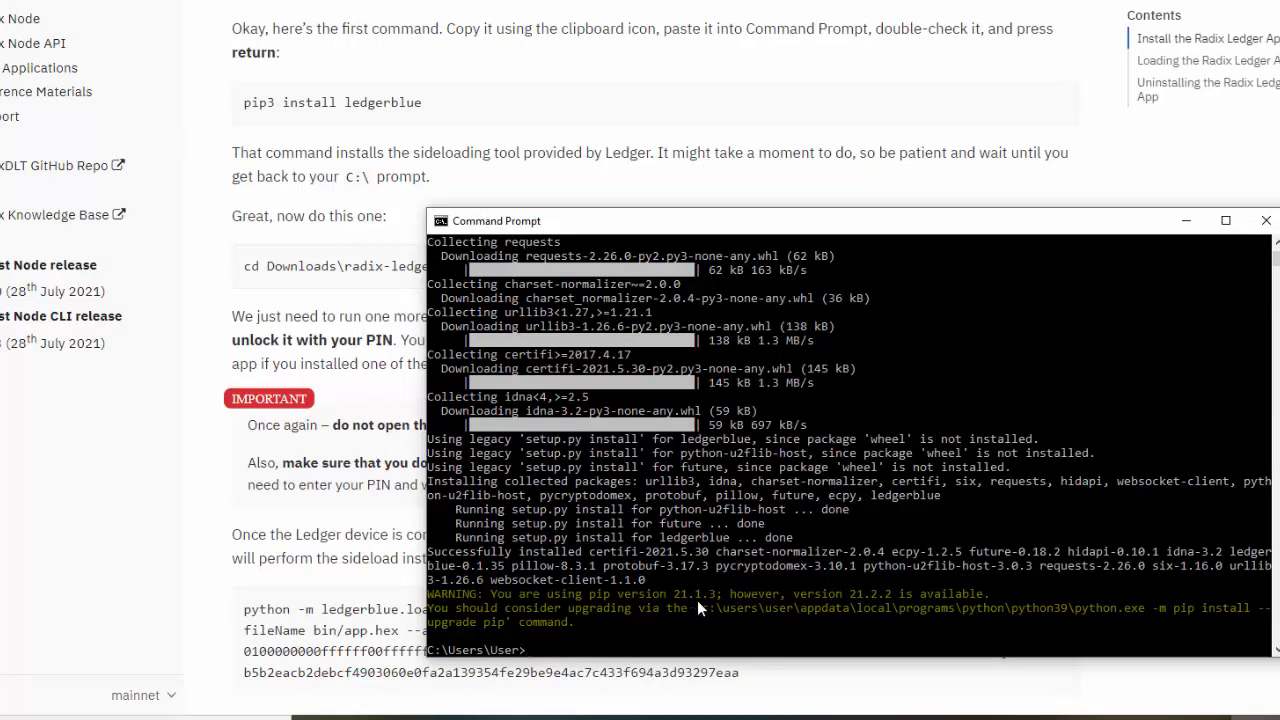
{"action": "mouse_move", "coordinate": [712, 614]}
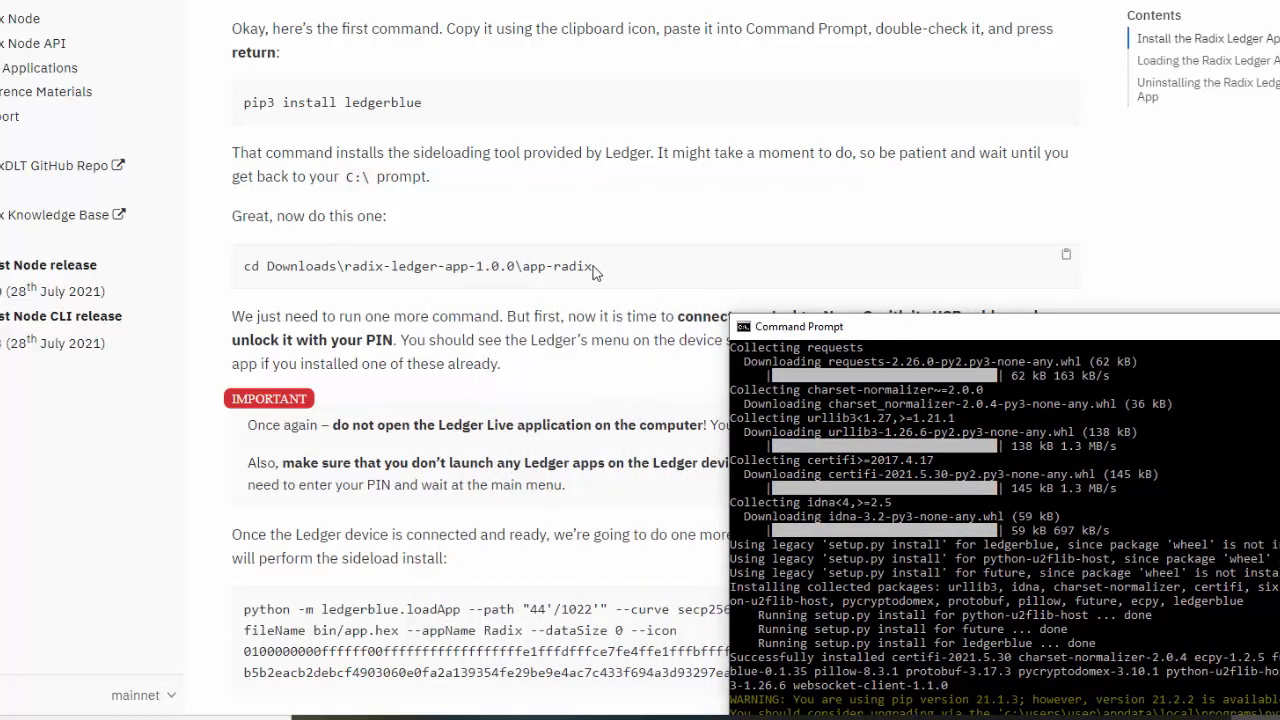
Step: Enter 'cd Downloads\radix-ledger-app-1.0.0\app-radix' in Command Prompt
{"action": "left_click", "coordinate": [1066, 253]}
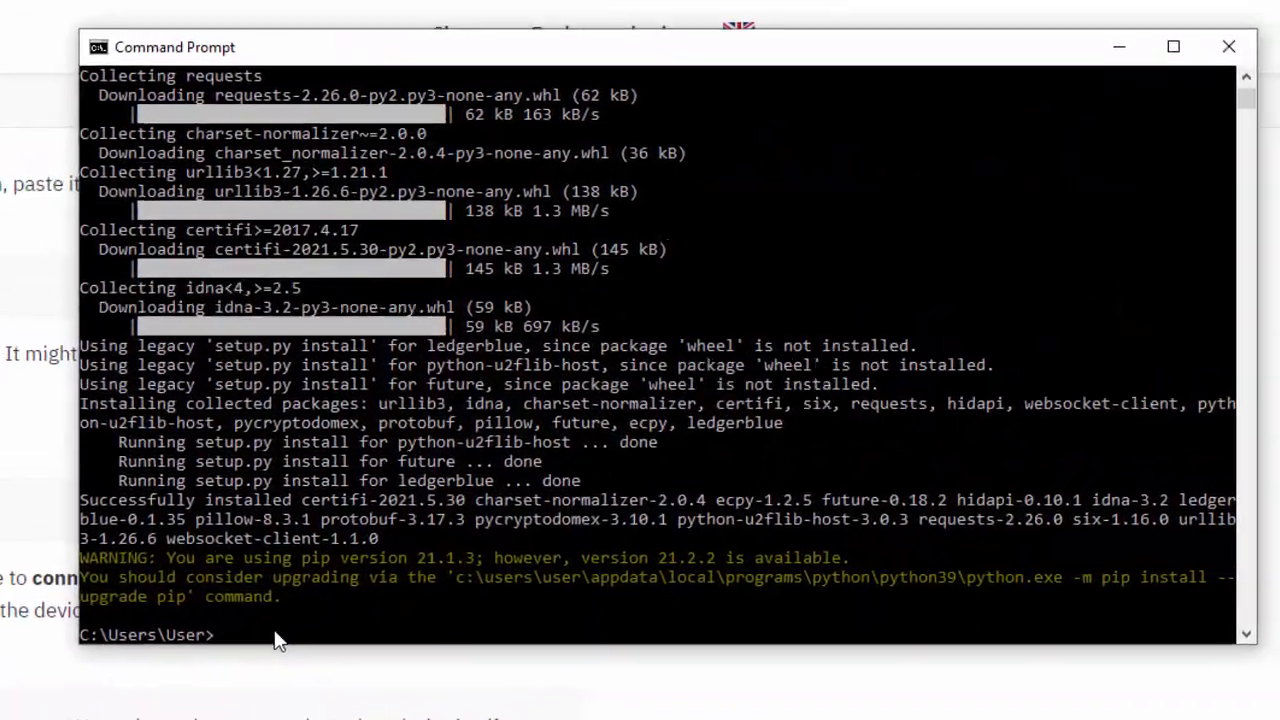
{"action": "type", "text": "cd Downloads\\radix-ledger-app-1.0.0\\app-radix"}
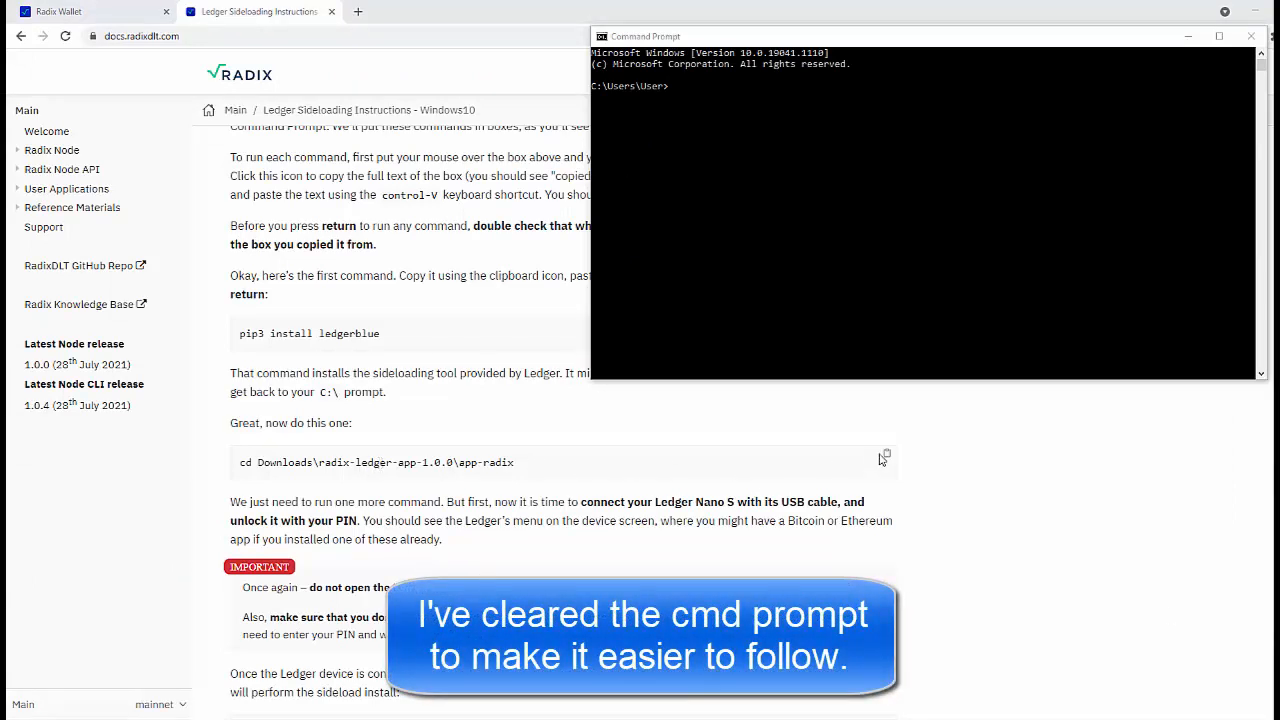
{"action": "left_click", "coordinate": [1249, 36]}
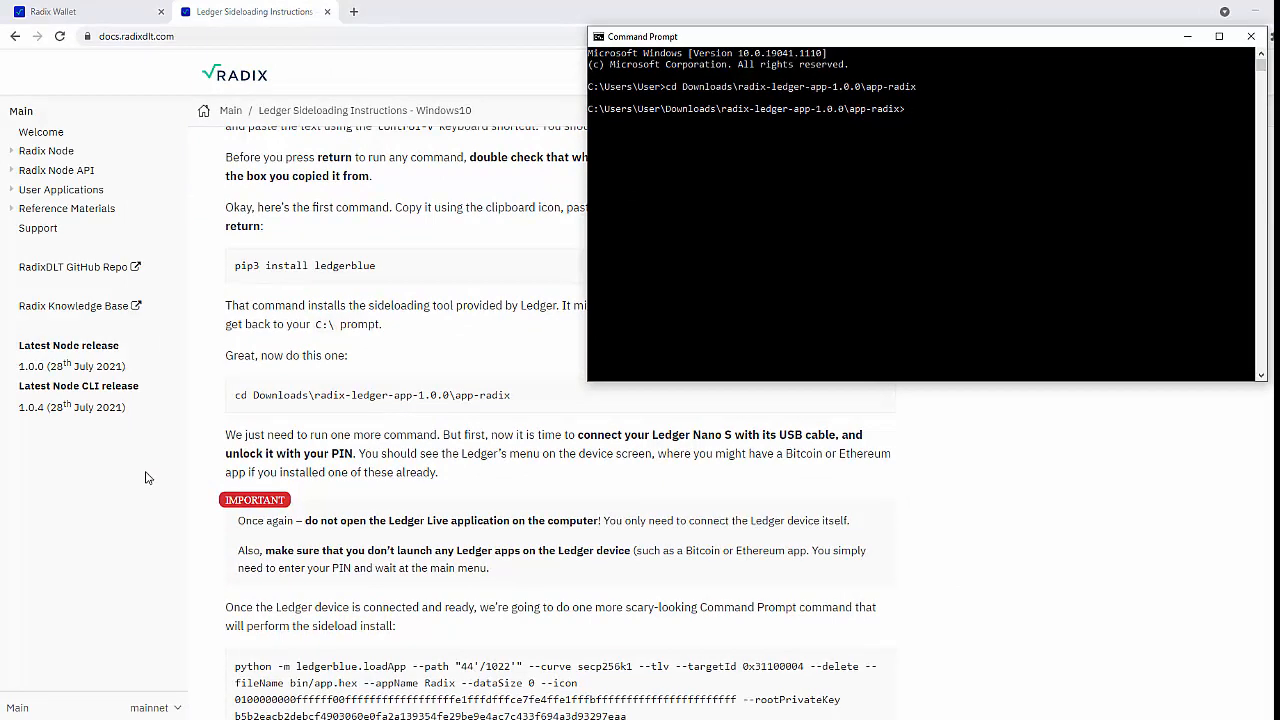
{"action": "mouse_move", "coordinate": [164, 493]}
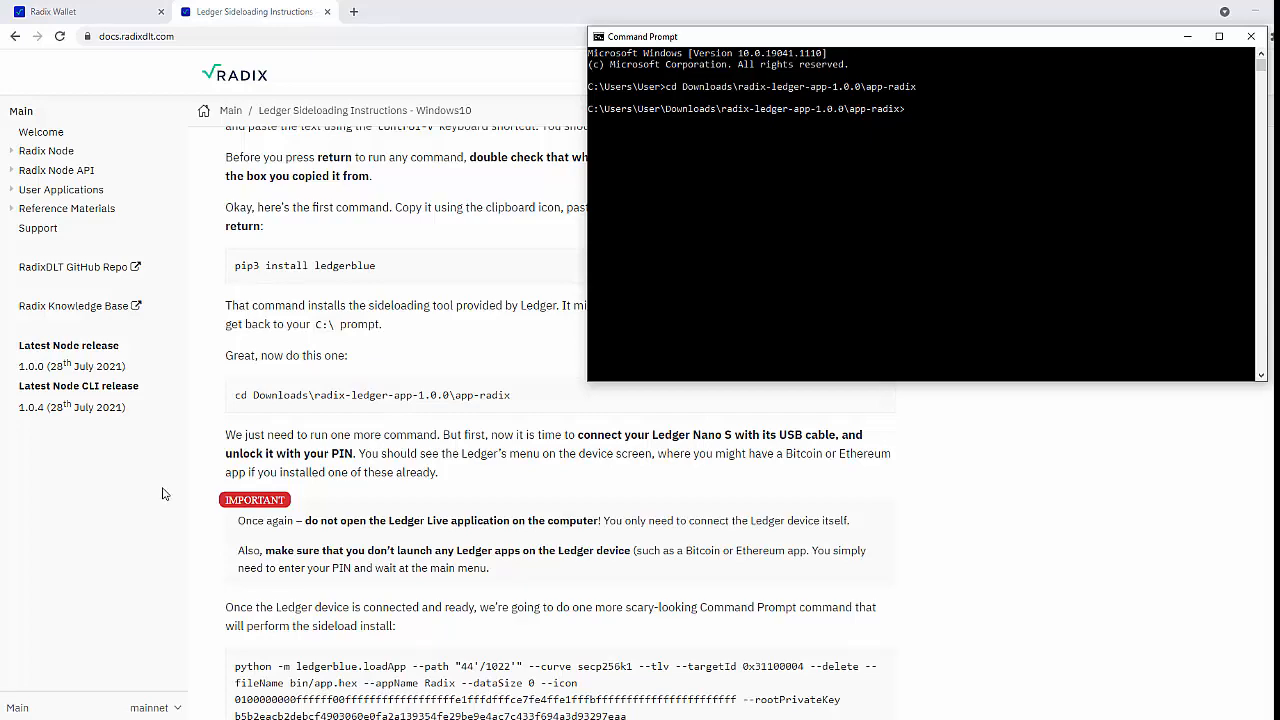
{"action": "scroll", "scroll_direction": "down", "scroll_amount": 3}
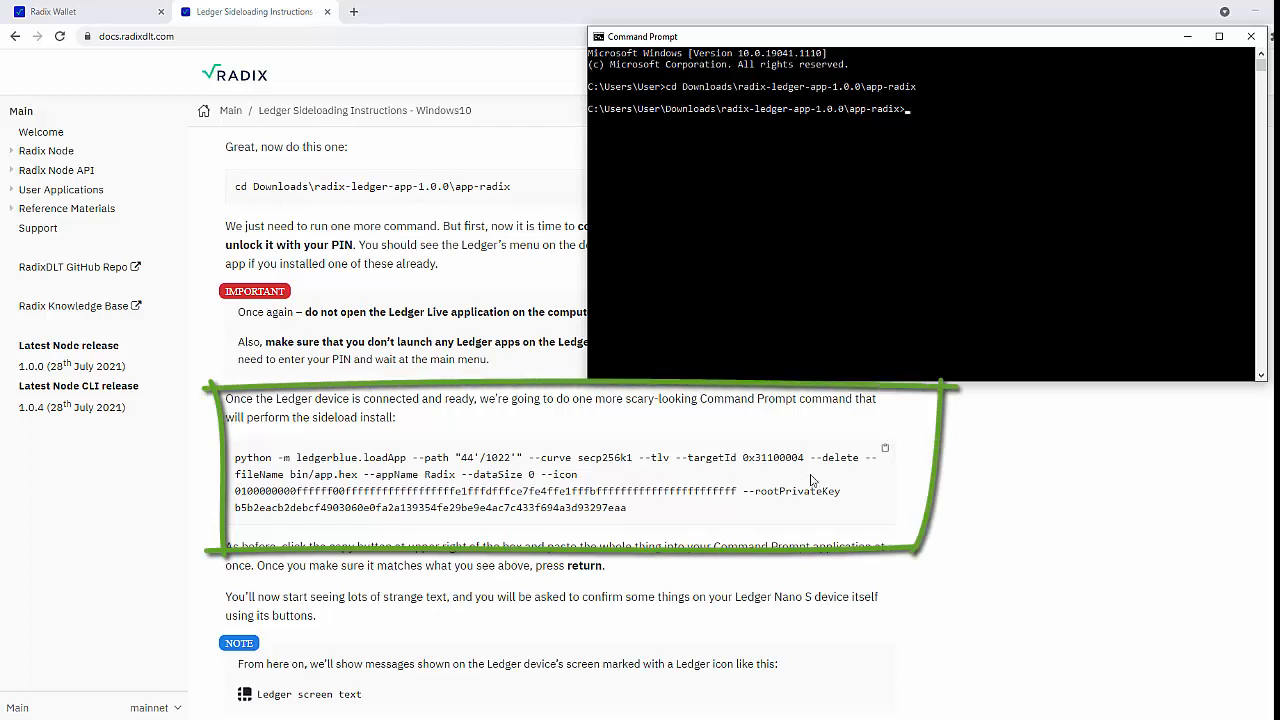
Step: Paste and run the python -m ledgerblue.loadApp sideload command, then read the approval step
{"action": "left_click", "coordinate": [884, 447]}
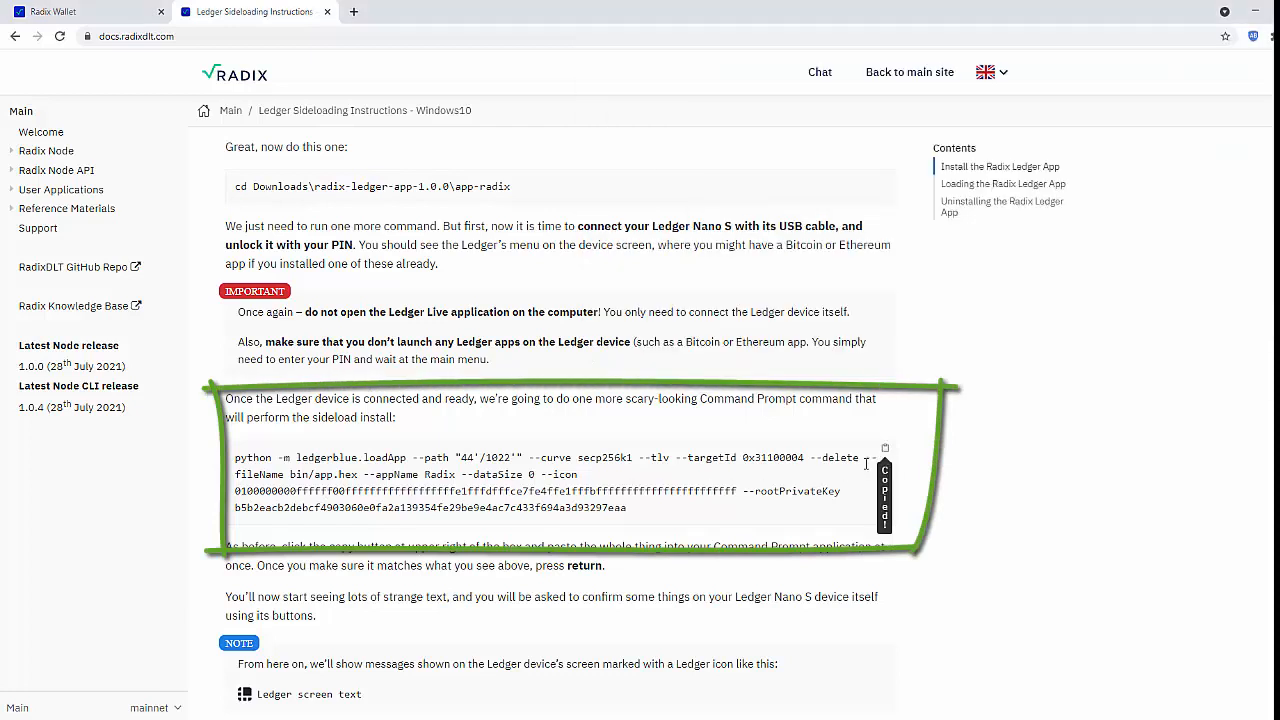
{"action": "left_click", "coordinate": [885, 445]}
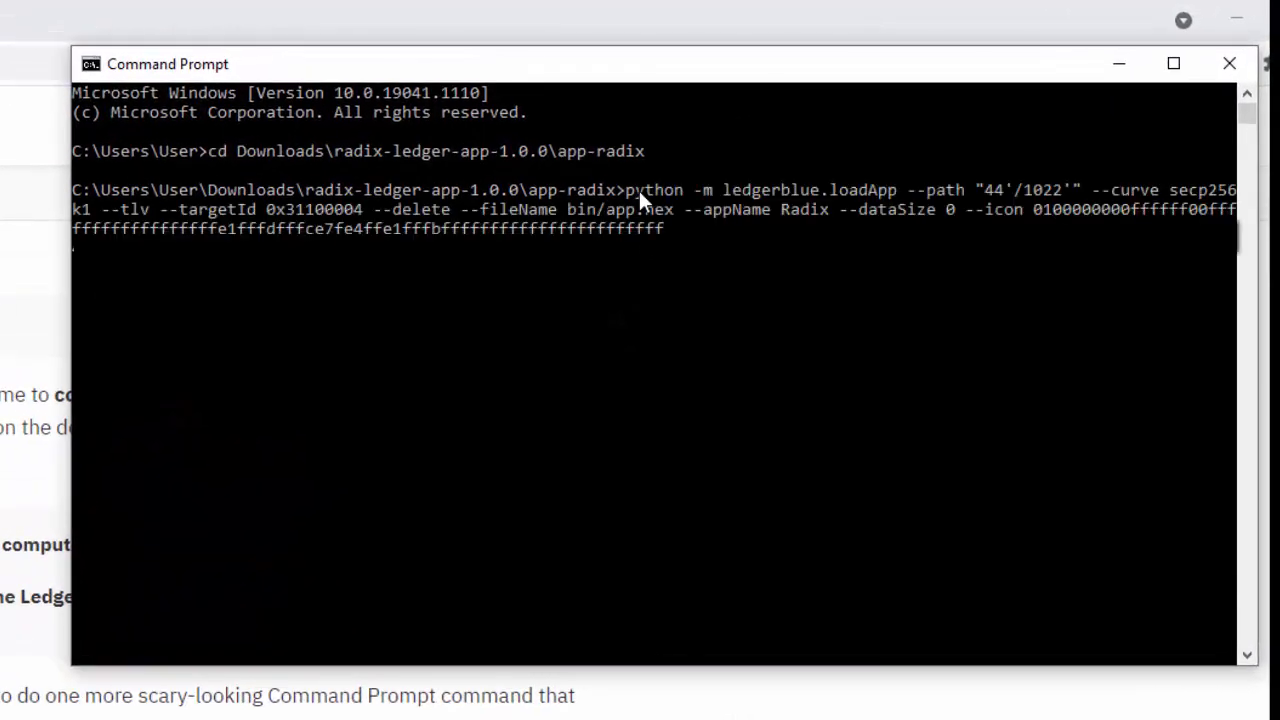
{"action": "scroll", "scroll_direction": "down", "scroll_amount": 3}
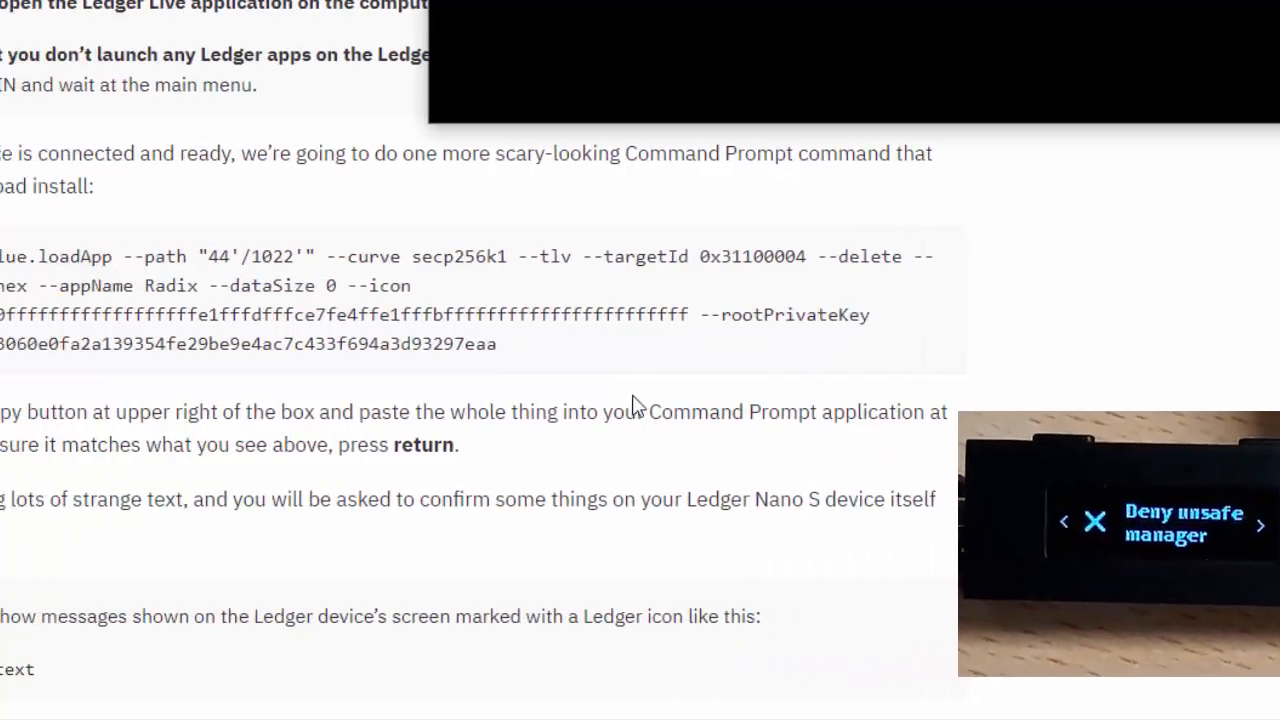
{"action": "scroll", "scroll_direction": "down", "scroll_amount": 3}
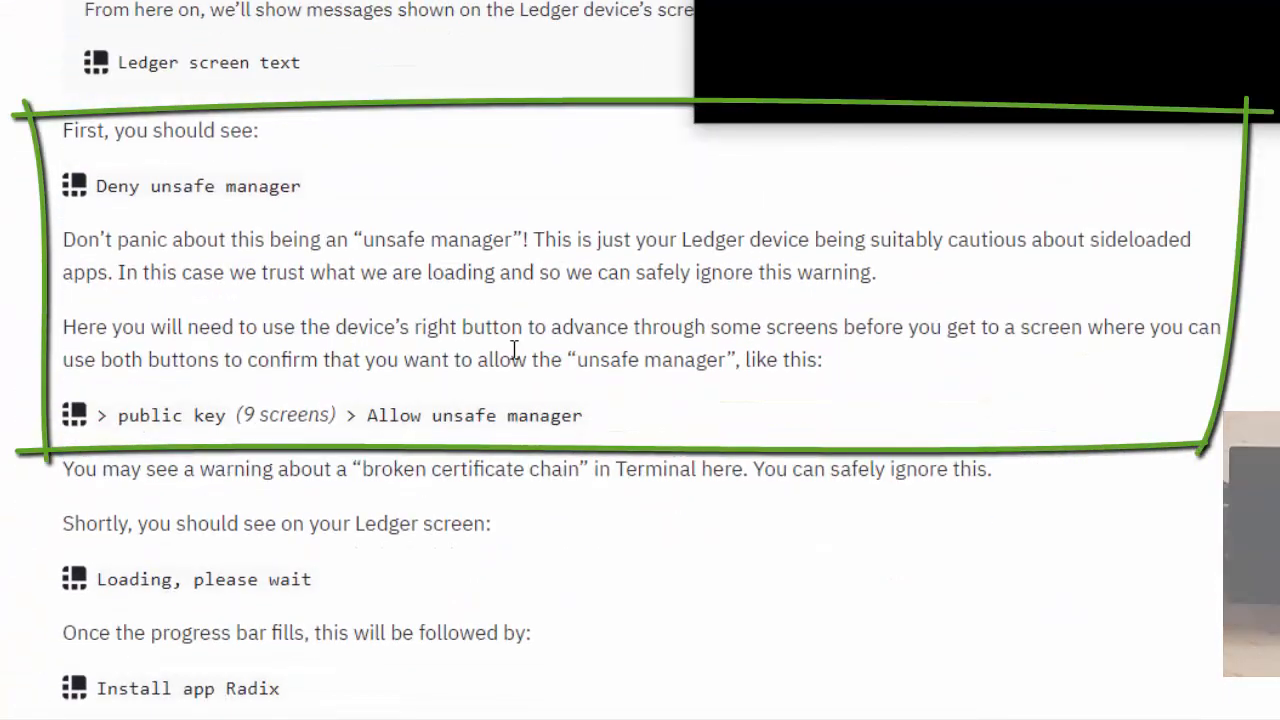
{"action": "mouse_move", "coordinate": [220, 265]}
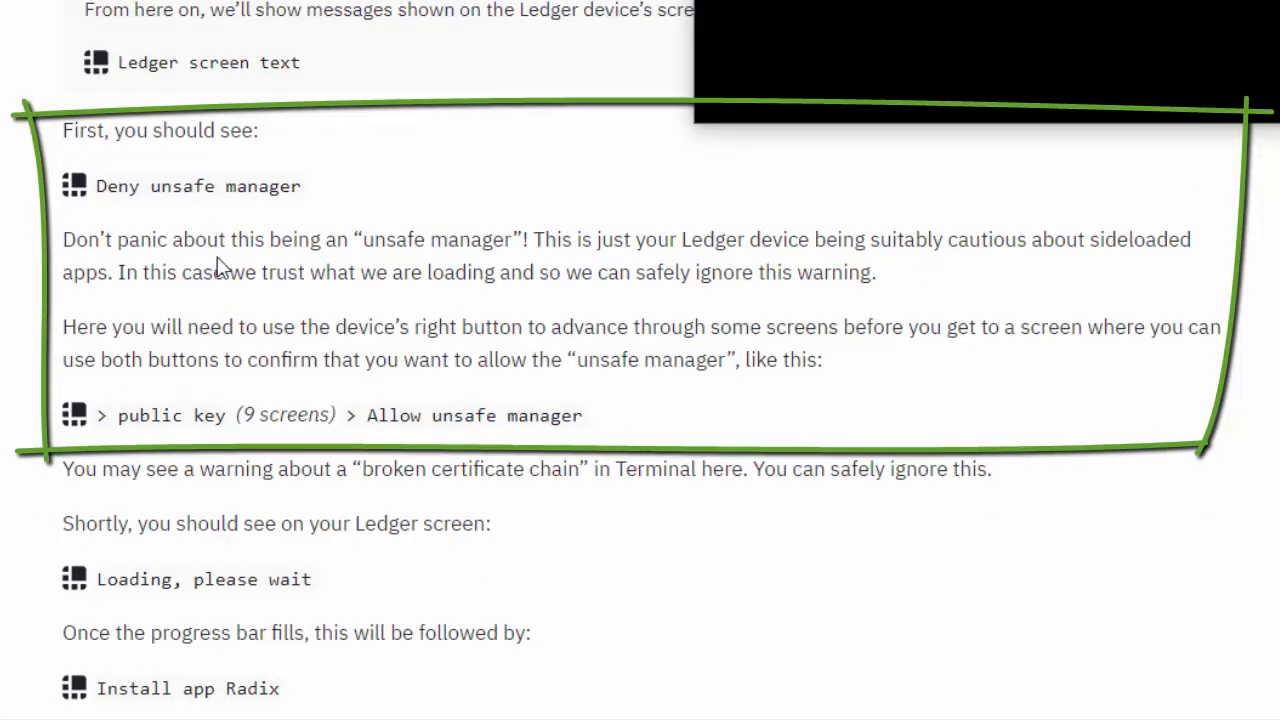
{"action": "mouse_move", "coordinate": [520, 268]}
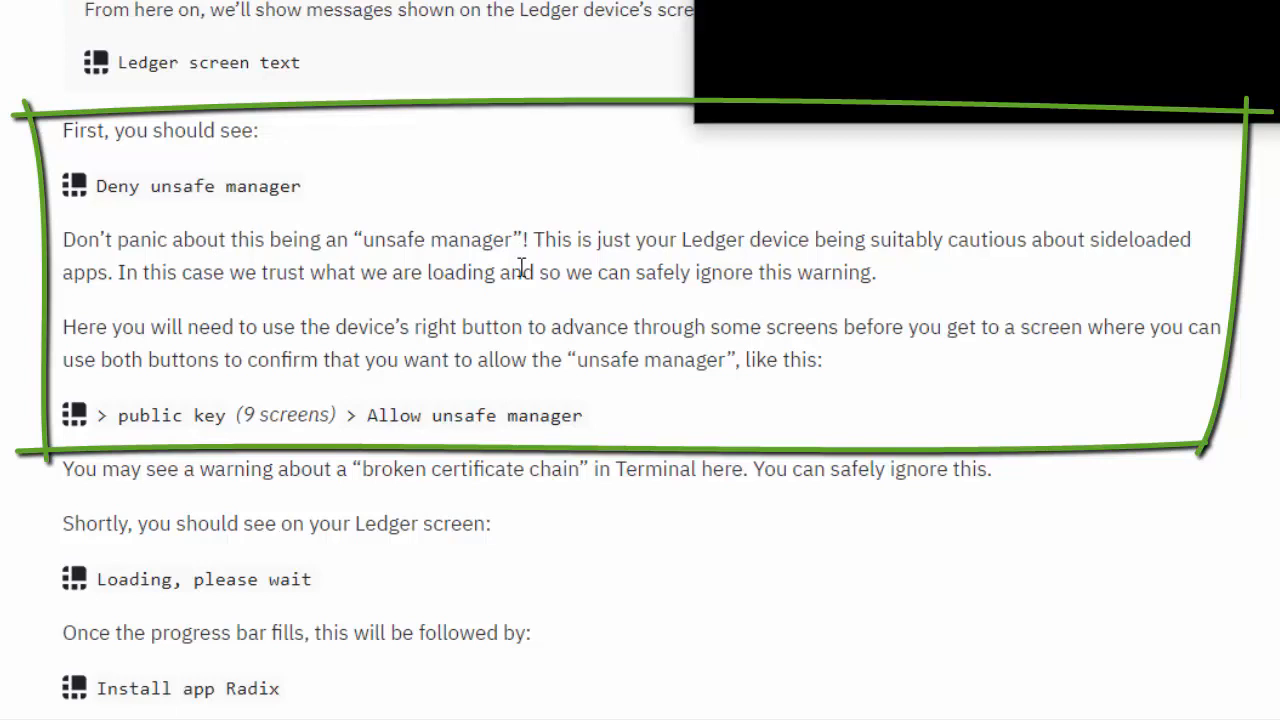
{"action": "scroll", "scroll_direction": "down", "scroll_amount": 3}
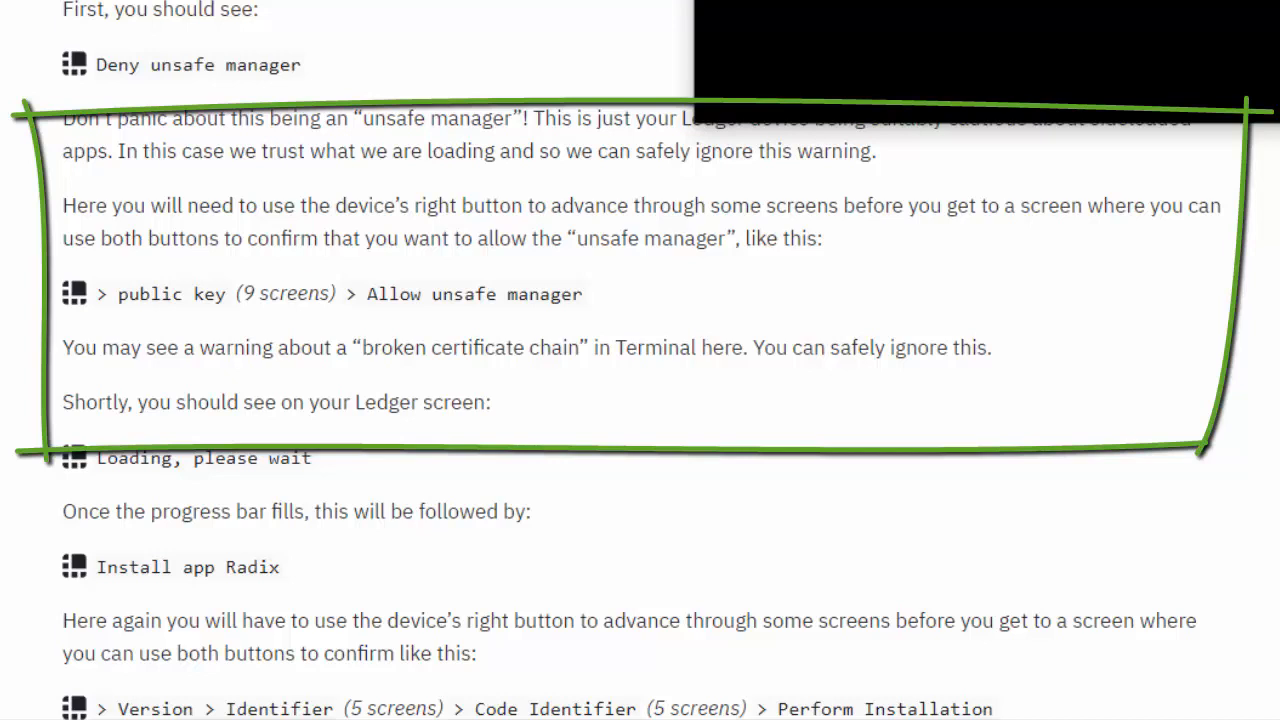
{"action": "scroll", "scroll_direction": "down", "scroll_amount": 3}
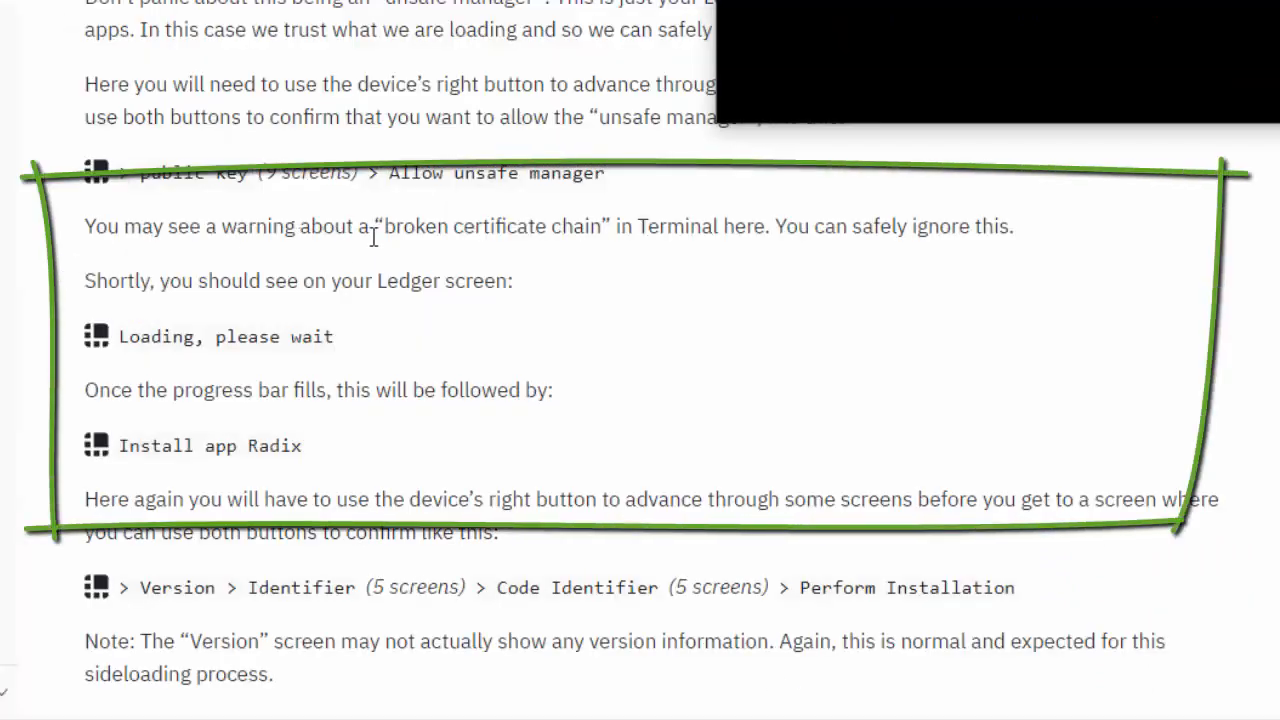
{"action": "mouse_move", "coordinate": [890, 289]}
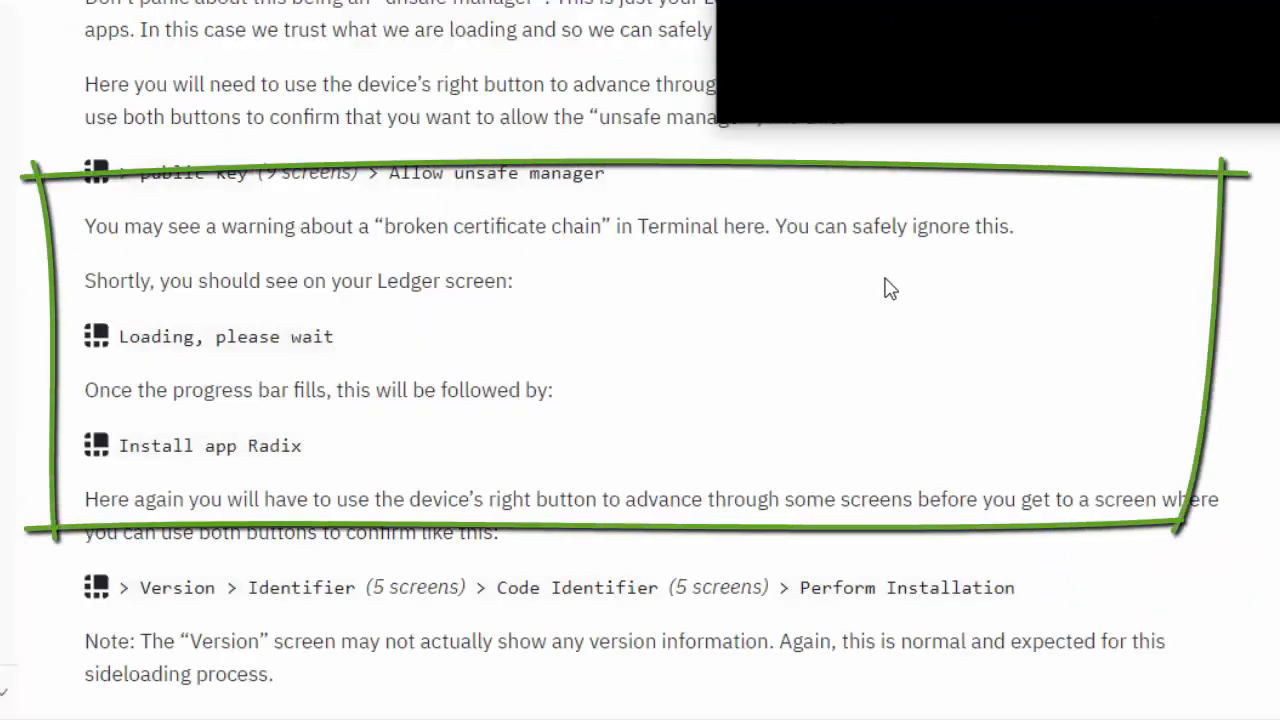
{"action": "mouse_move", "coordinate": [905, 288]}
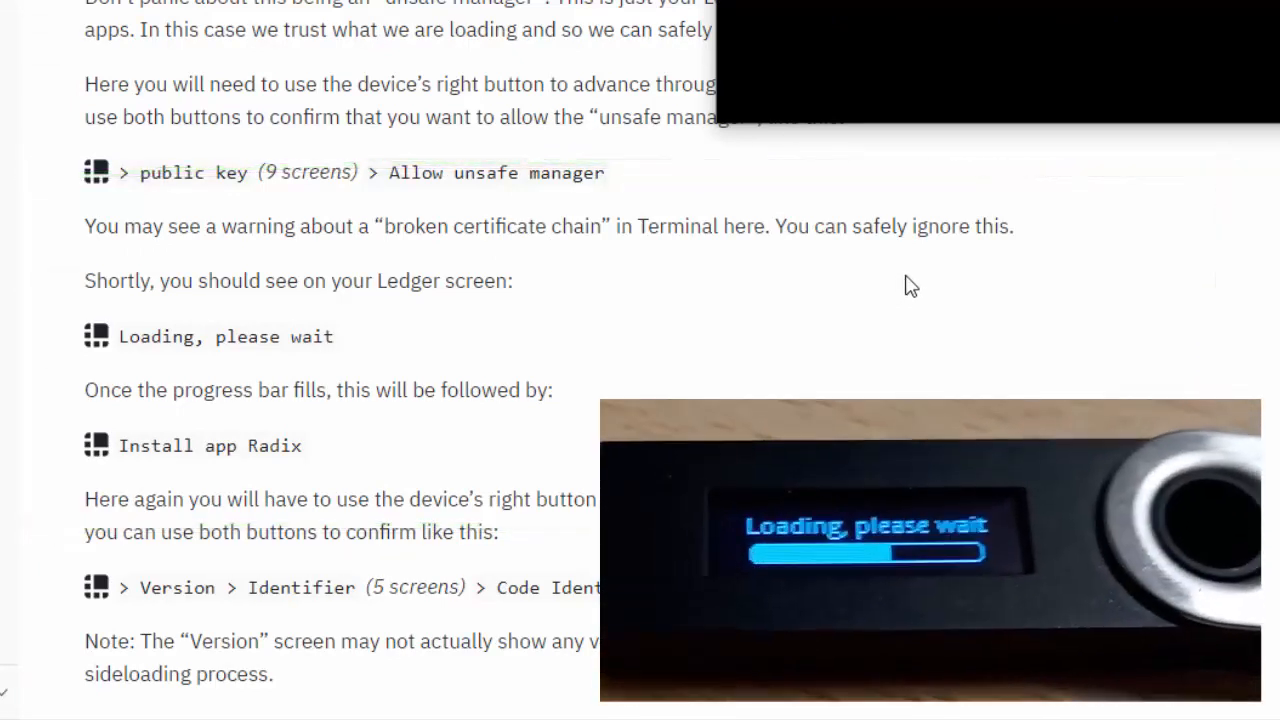
{"action": "scroll", "scroll_direction": "down", "scroll_amount": 3}
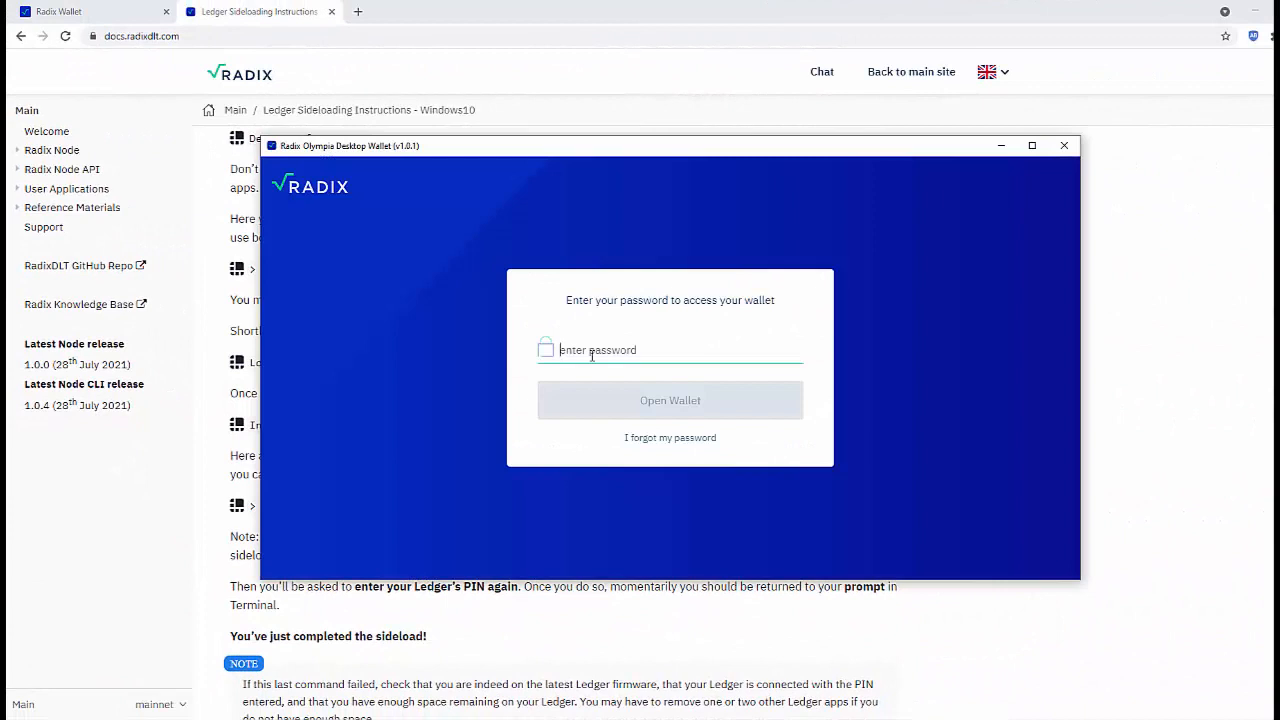
Step: Enter the wallet password and choose Open Wallet to show the XRD Balances dashboard
{"action": "type", "text": "•••••"}
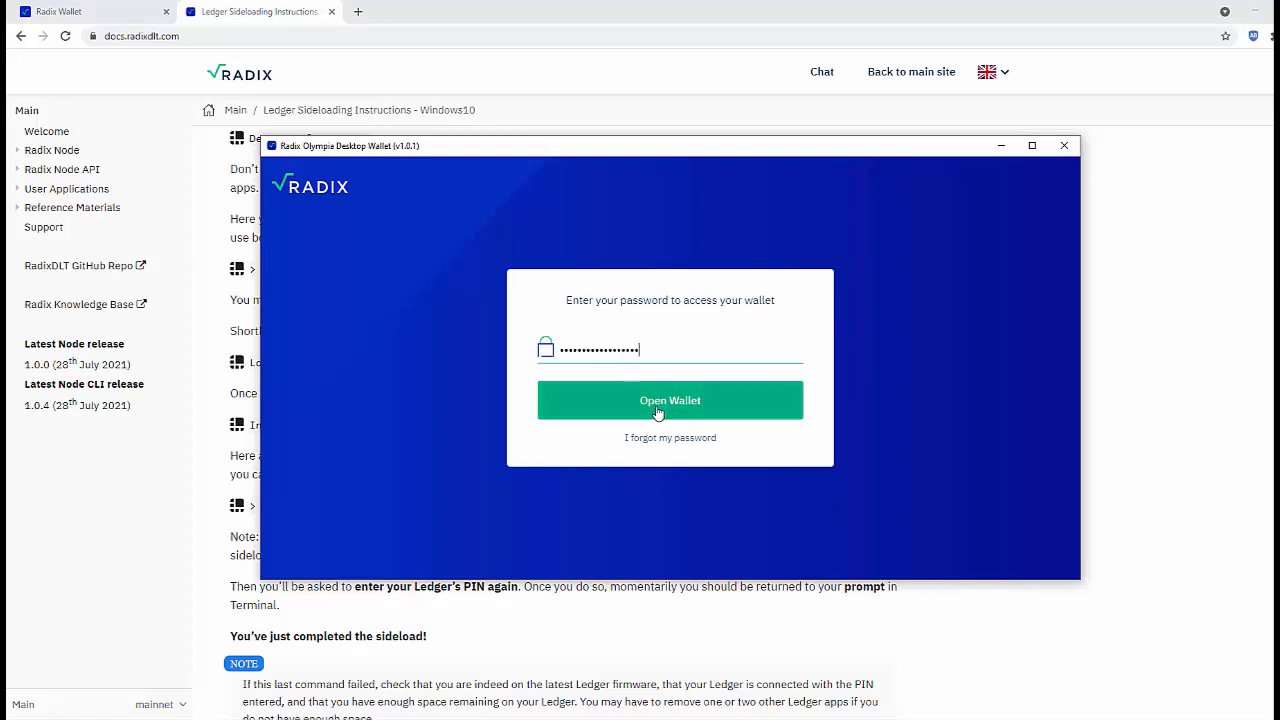
{"action": "left_click", "coordinate": [670, 400]}
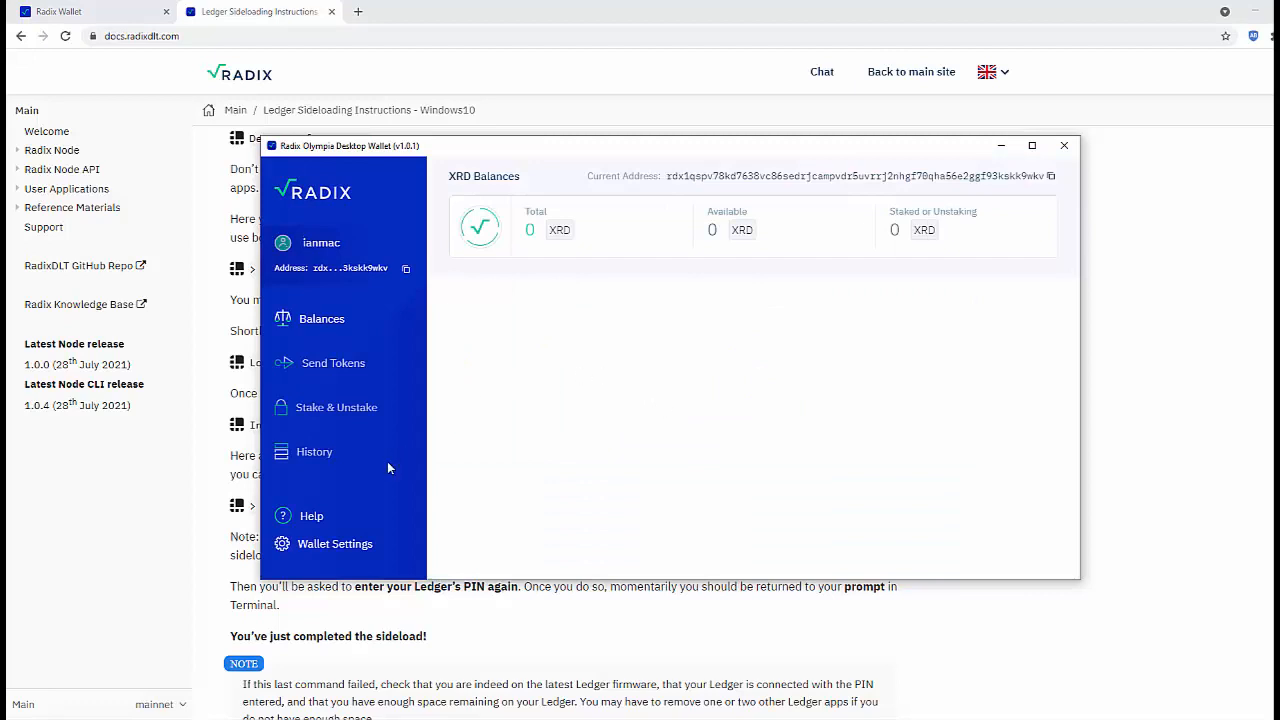
Step: Delete the old Hardware Wallet account and add the connected Ledger as a new hardware wallet
{"action": "left_click", "coordinate": [320, 242]}
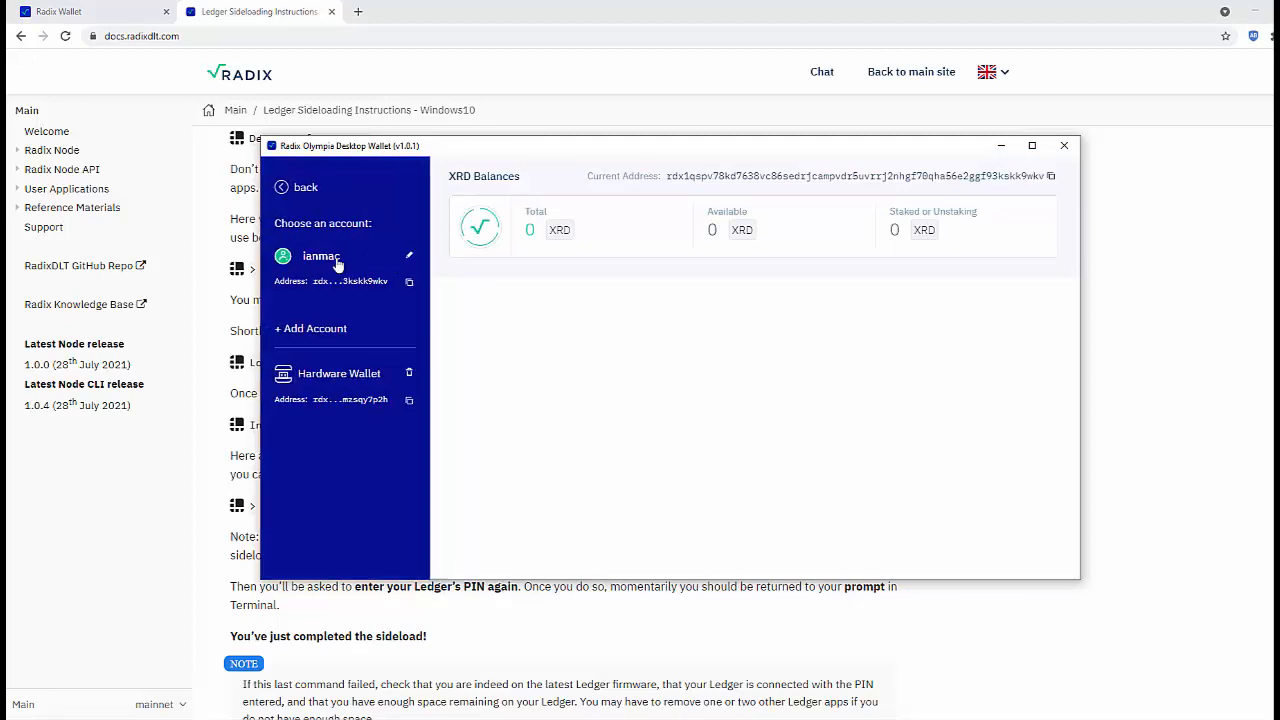
{"action": "mouse_move", "coordinate": [409, 375]}
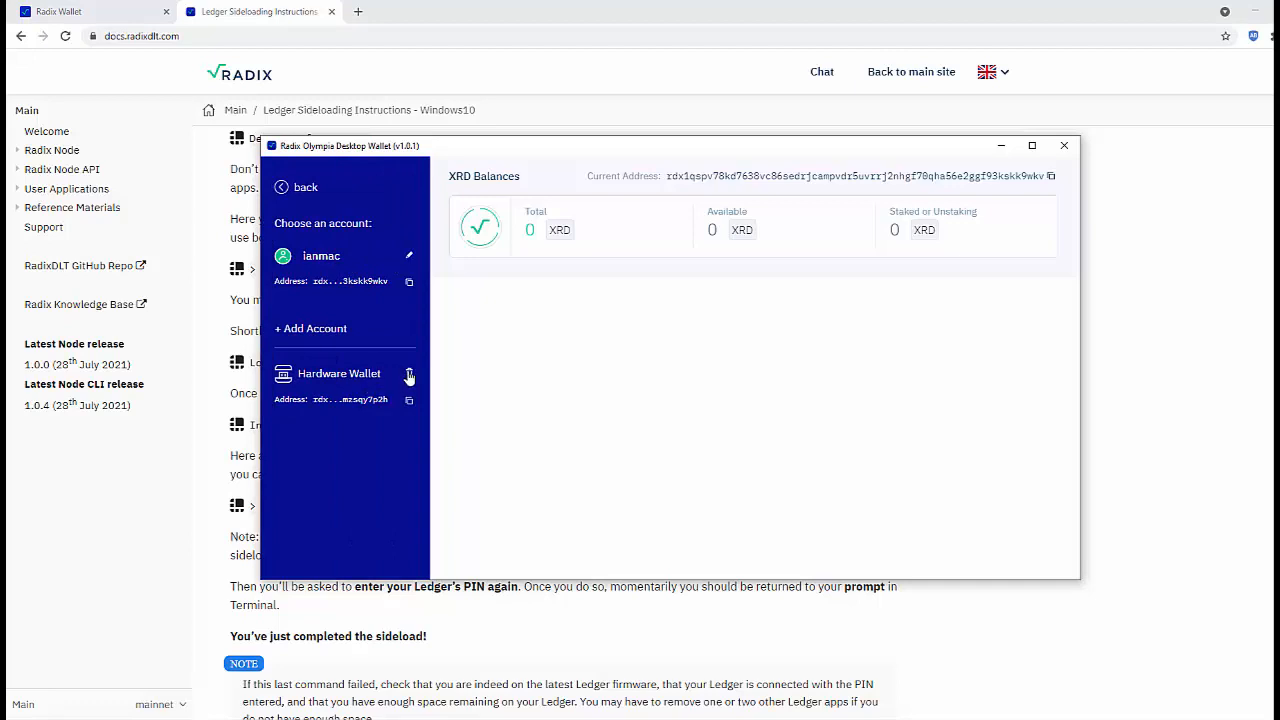
{"action": "left_click", "coordinate": [408, 373]}
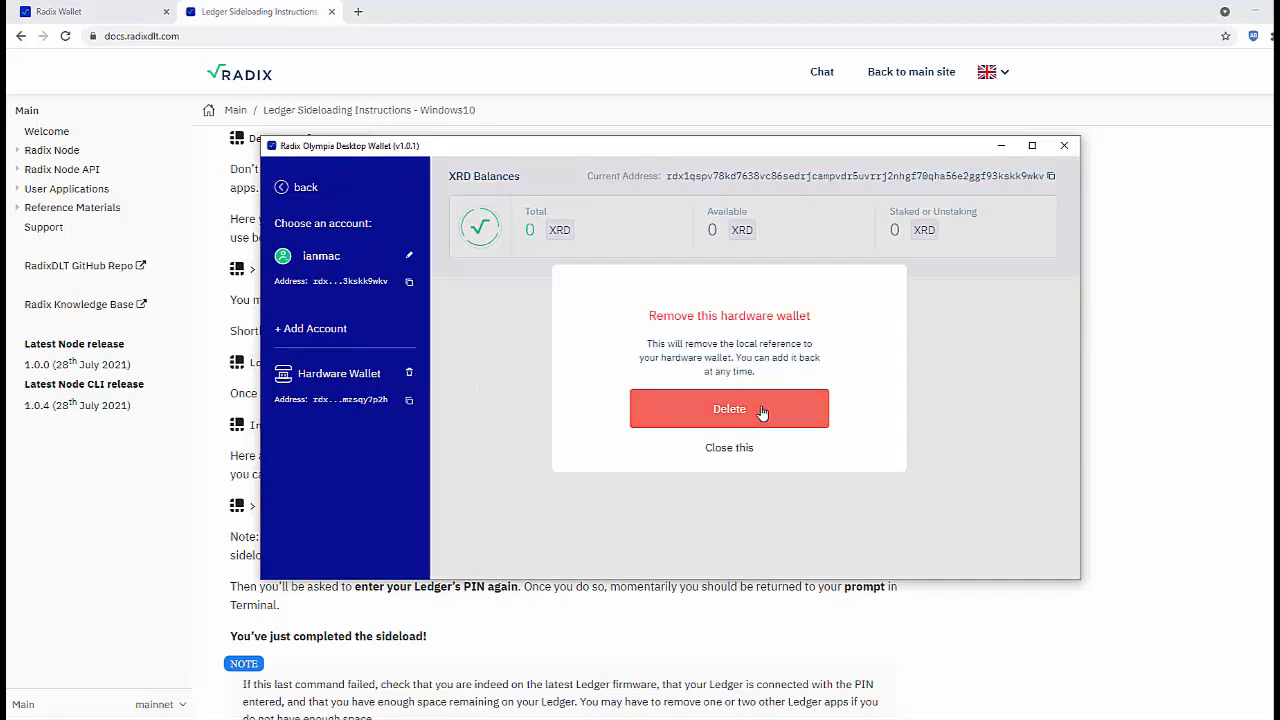
{"action": "left_click", "coordinate": [729, 408]}
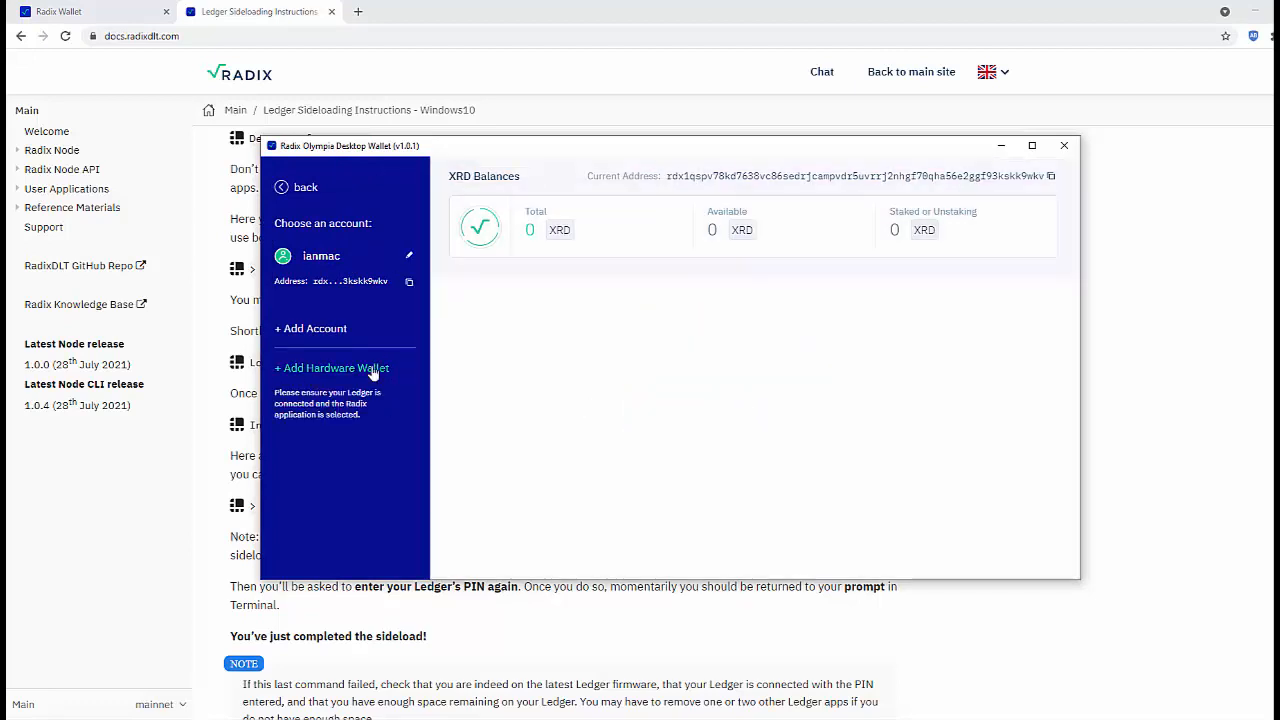
{"action": "left_click", "coordinate": [331, 368]}
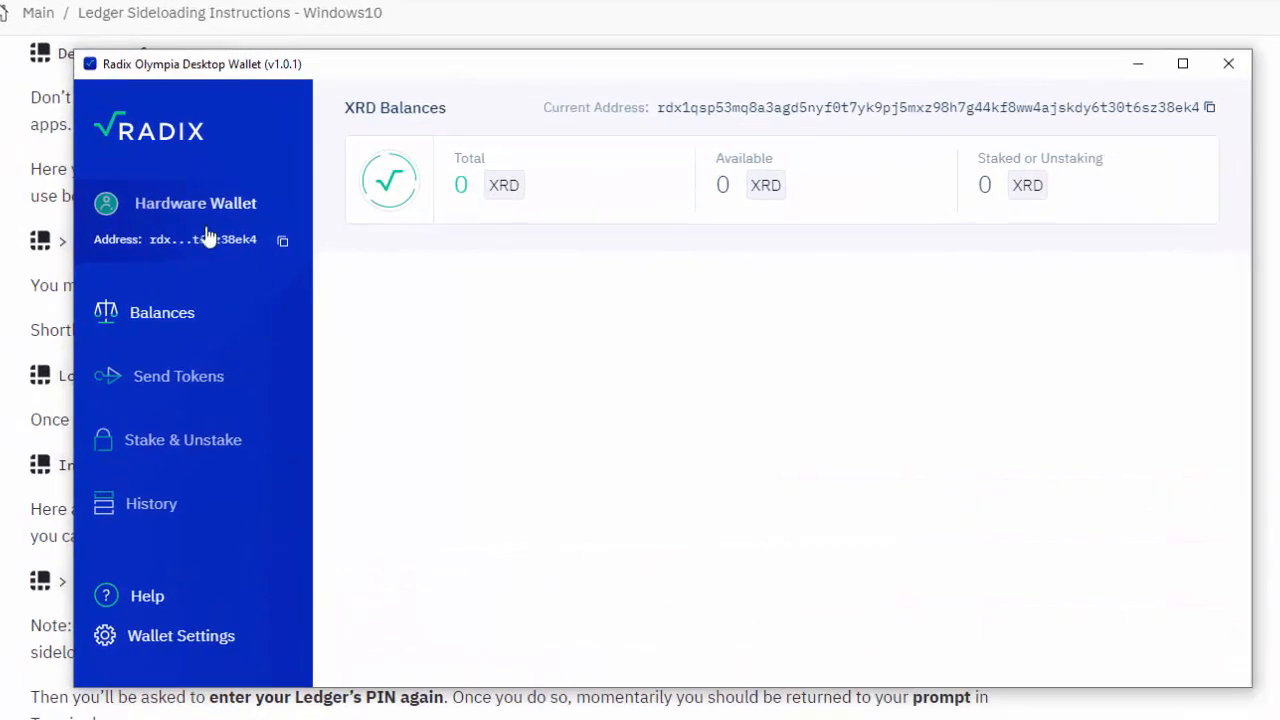
{"action": "mouse_move", "coordinate": [757, 120]}
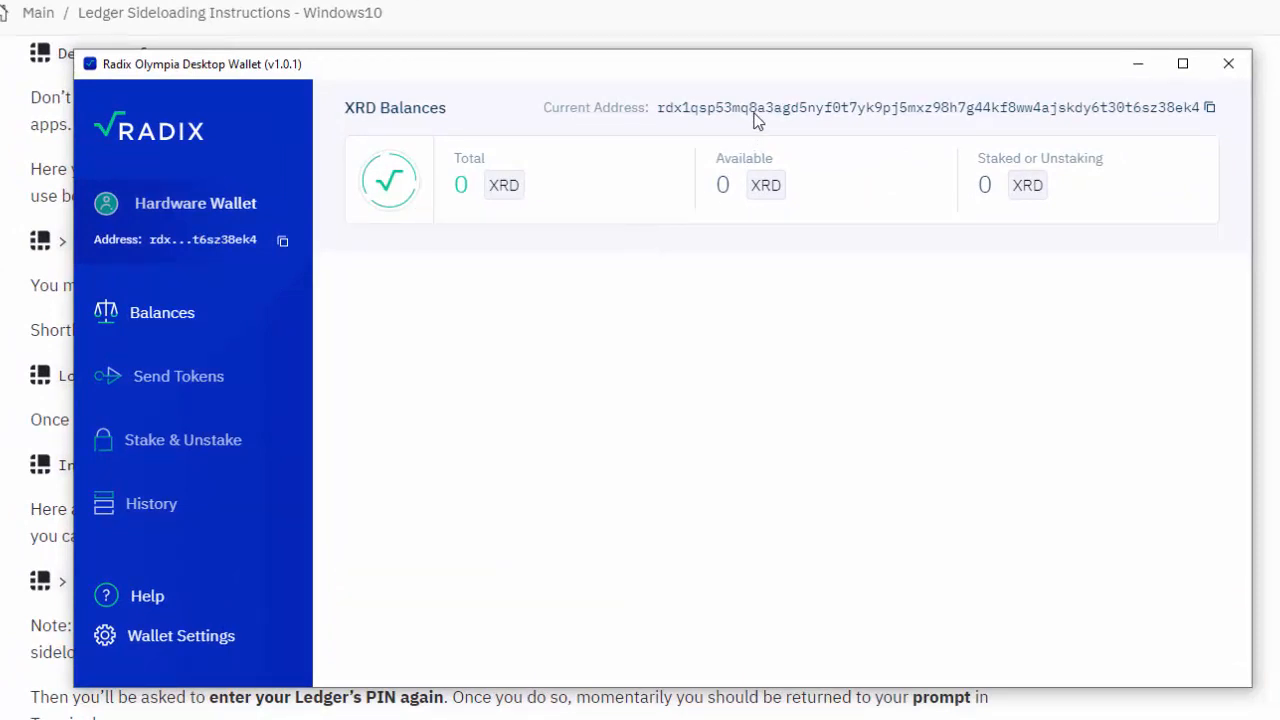